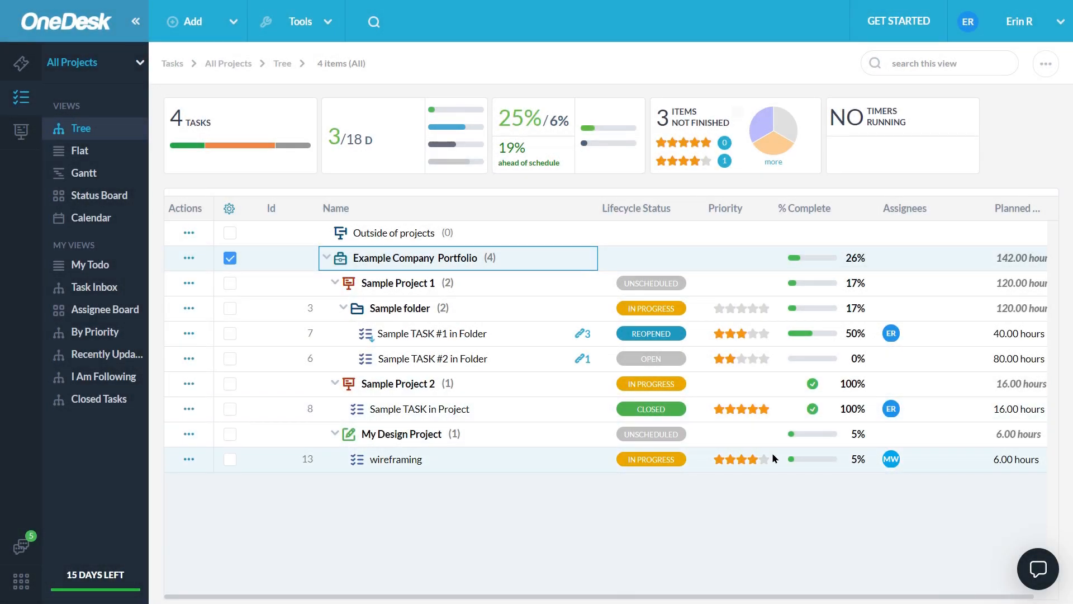
{"action": "mouse_move", "coordinate": [594, 572]}
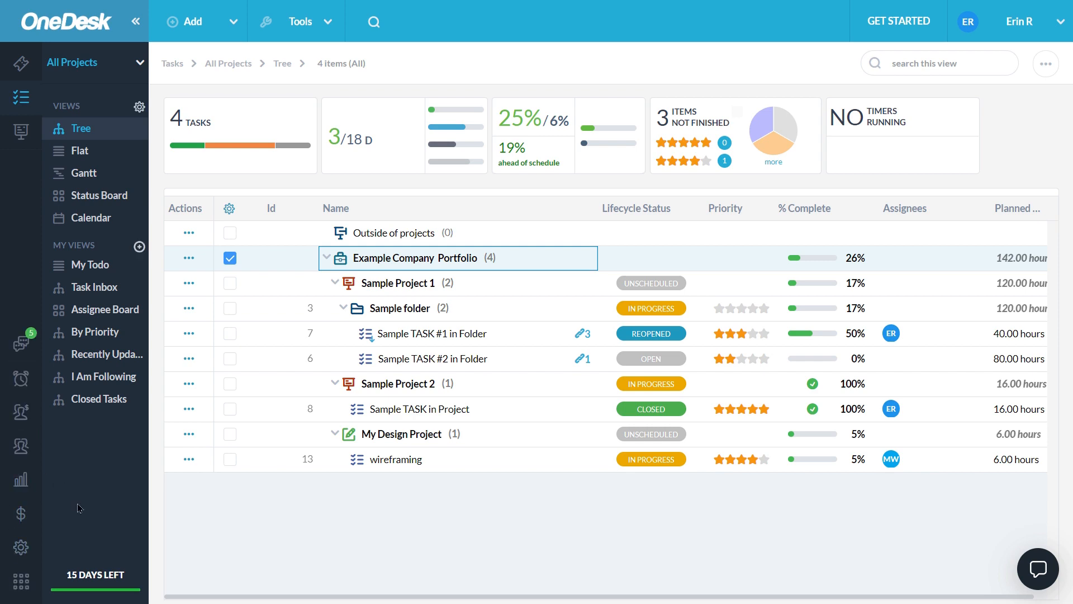
Step: Go to the Financials view, then show the company's users grouped by team
{"action": "left_click", "coordinate": [21, 513]}
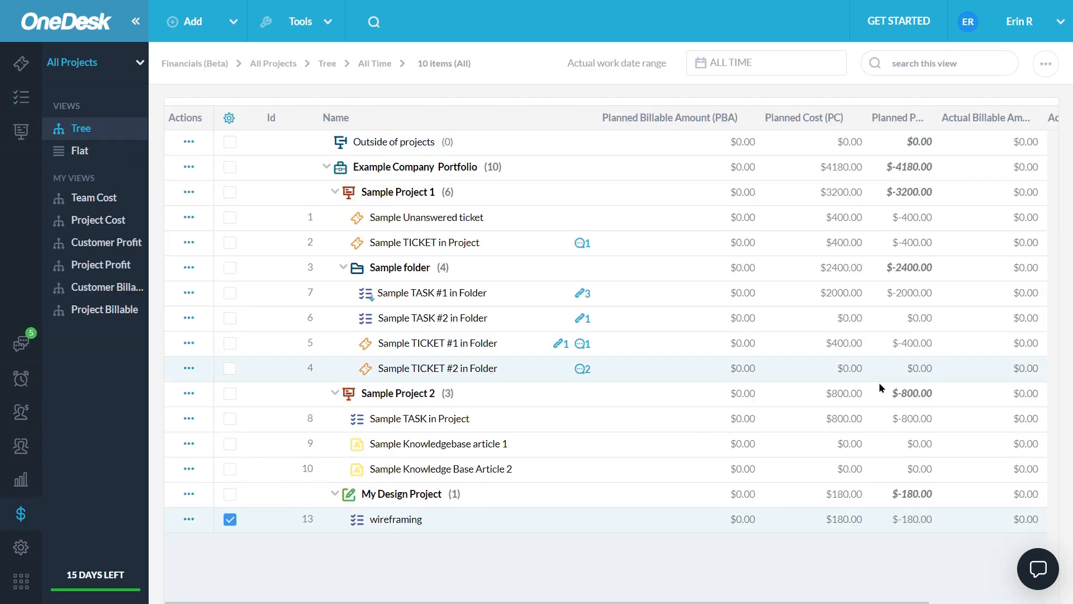
{"action": "mouse_move", "coordinate": [247, 559]}
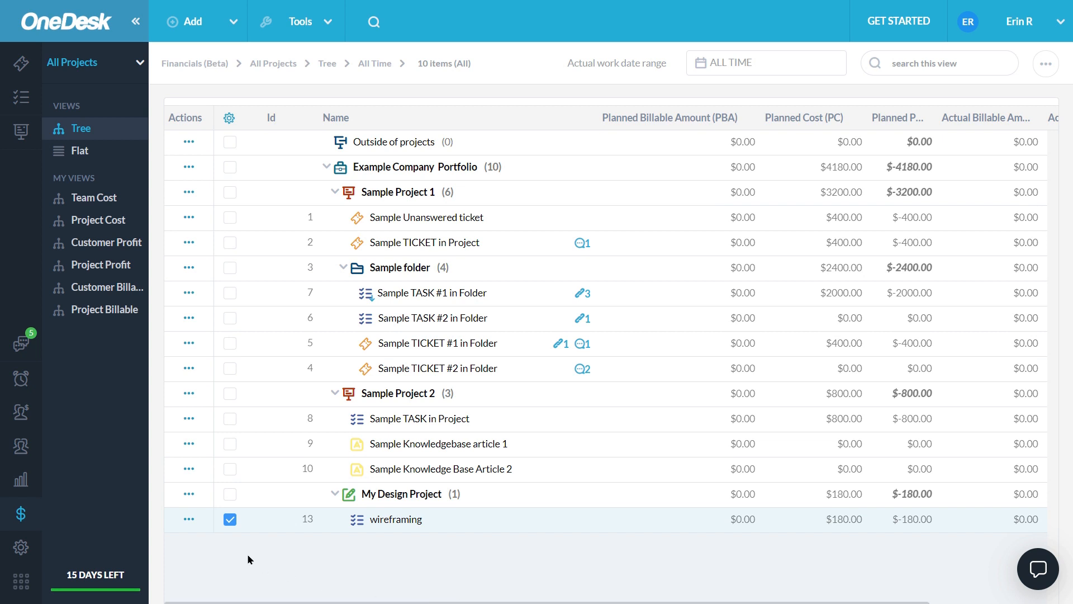
{"action": "mouse_move", "coordinate": [253, 566]}
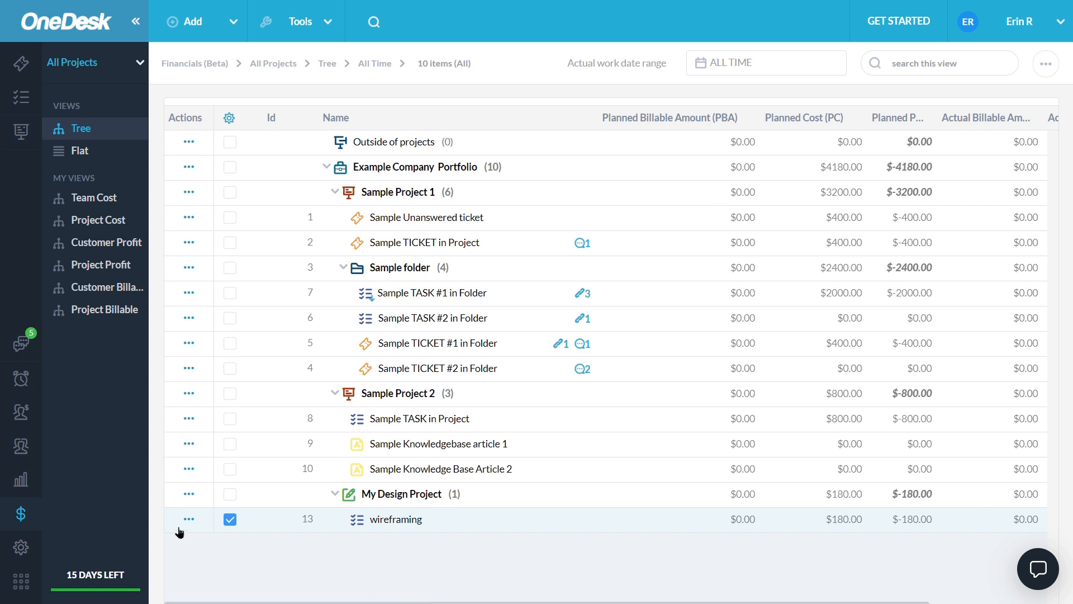
{"action": "mouse_move", "coordinate": [58, 445]}
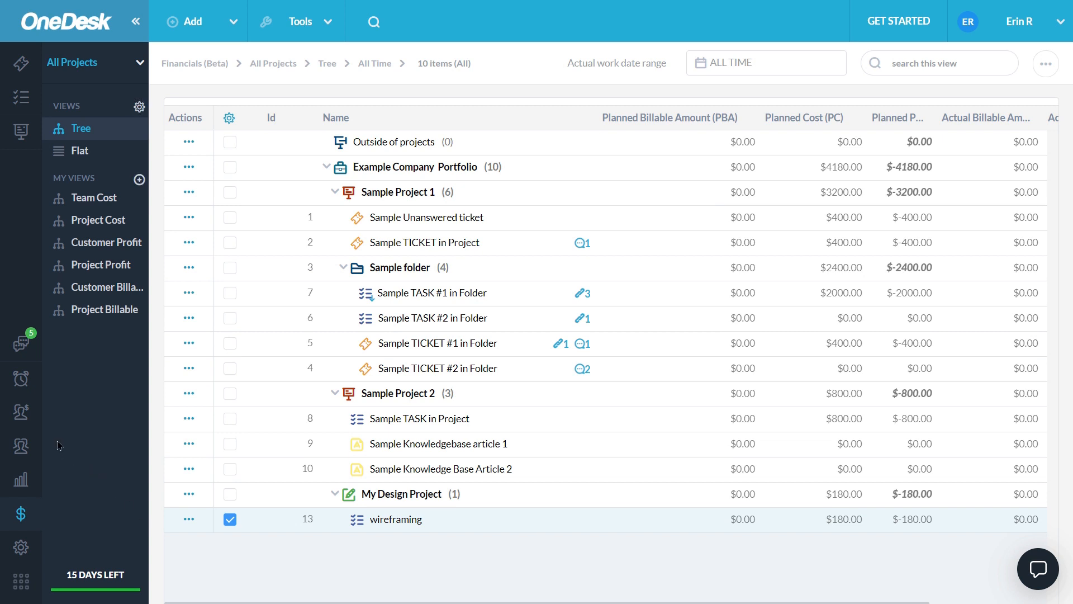
{"action": "left_click", "coordinate": [21, 447]}
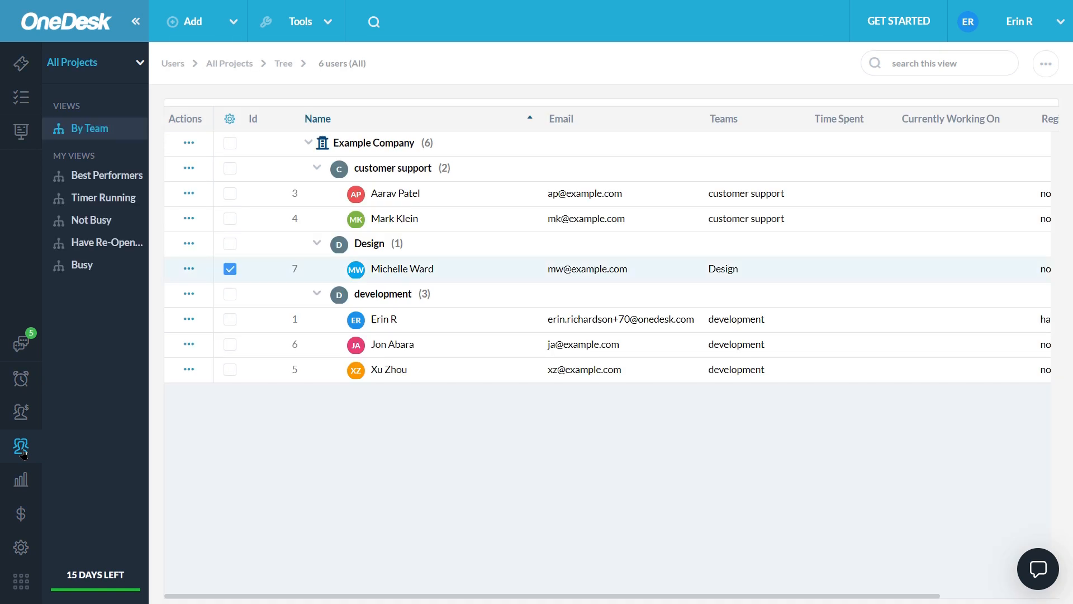
{"action": "left_click", "coordinate": [402, 269]}
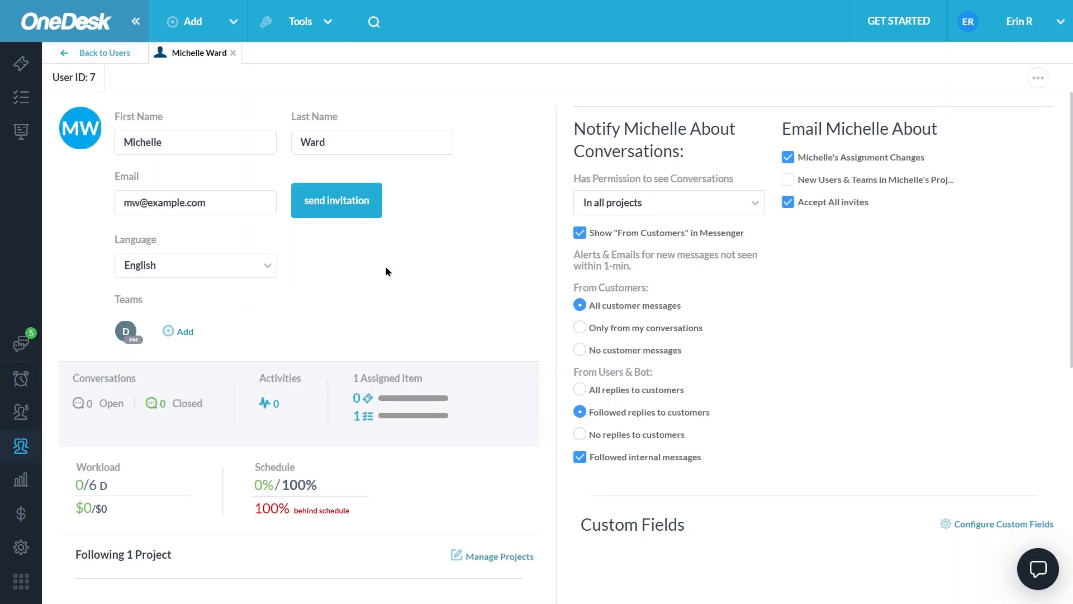
{"action": "scroll", "scroll_direction": "down", "scroll_amount": 3}
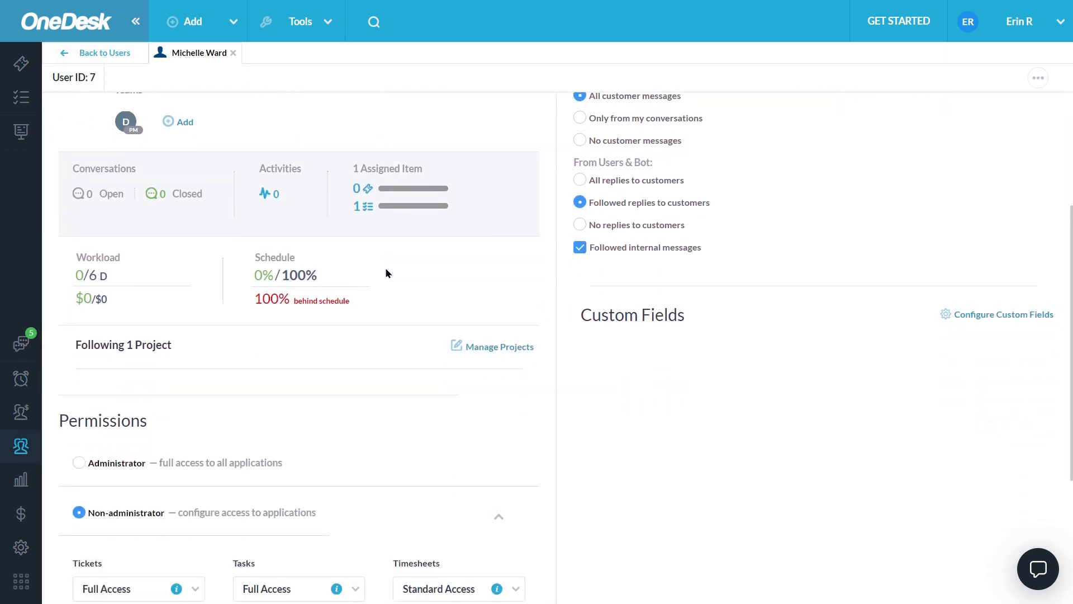
{"action": "scroll", "scroll_direction": "down", "scroll_amount": 3}
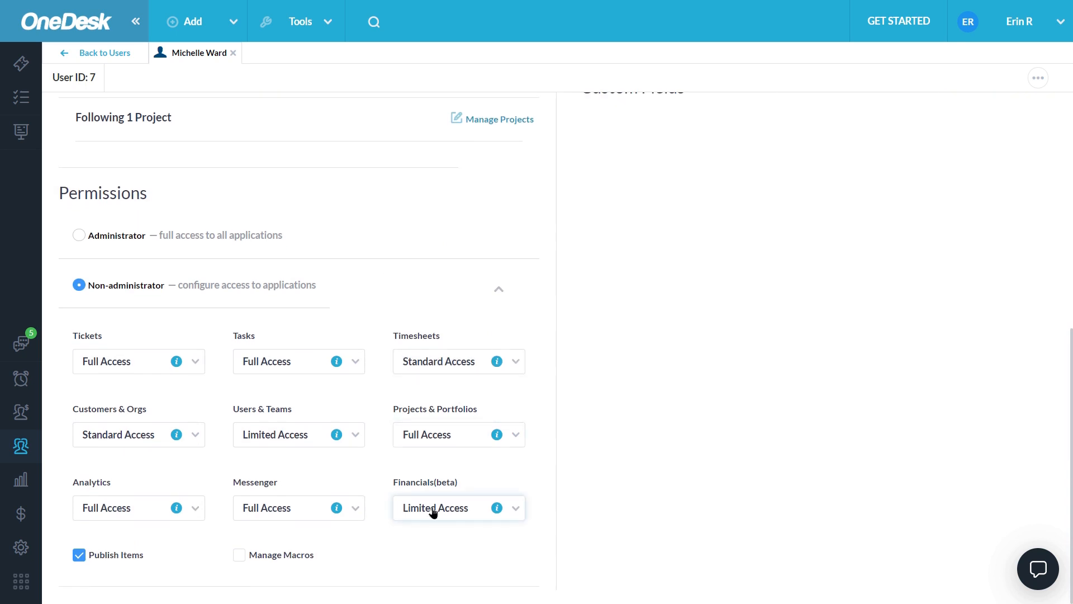
{"action": "left_click", "coordinate": [457, 507]}
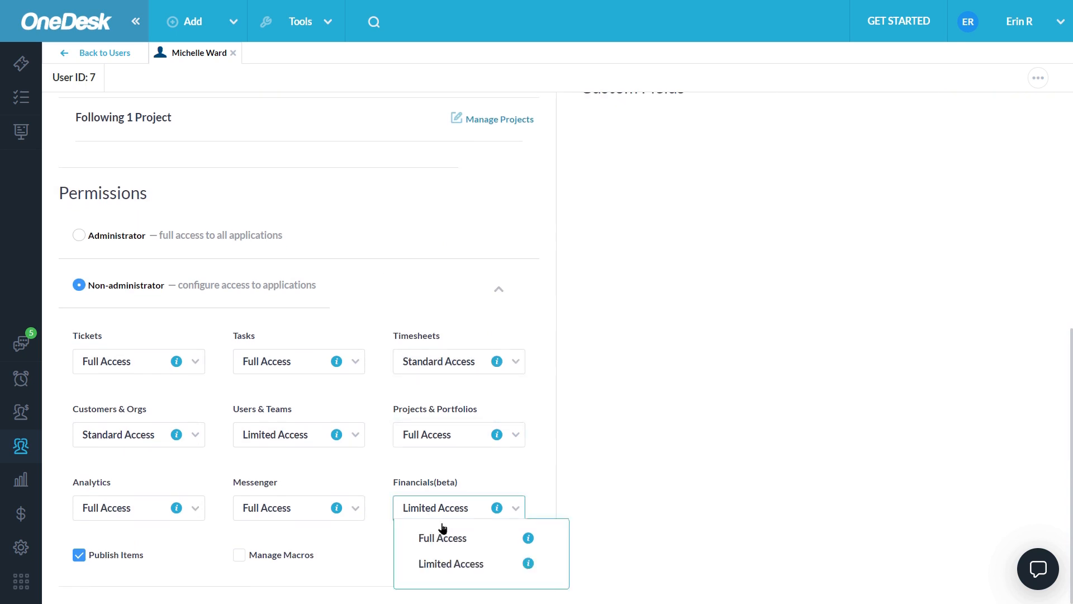
{"action": "left_click", "coordinate": [451, 564]}
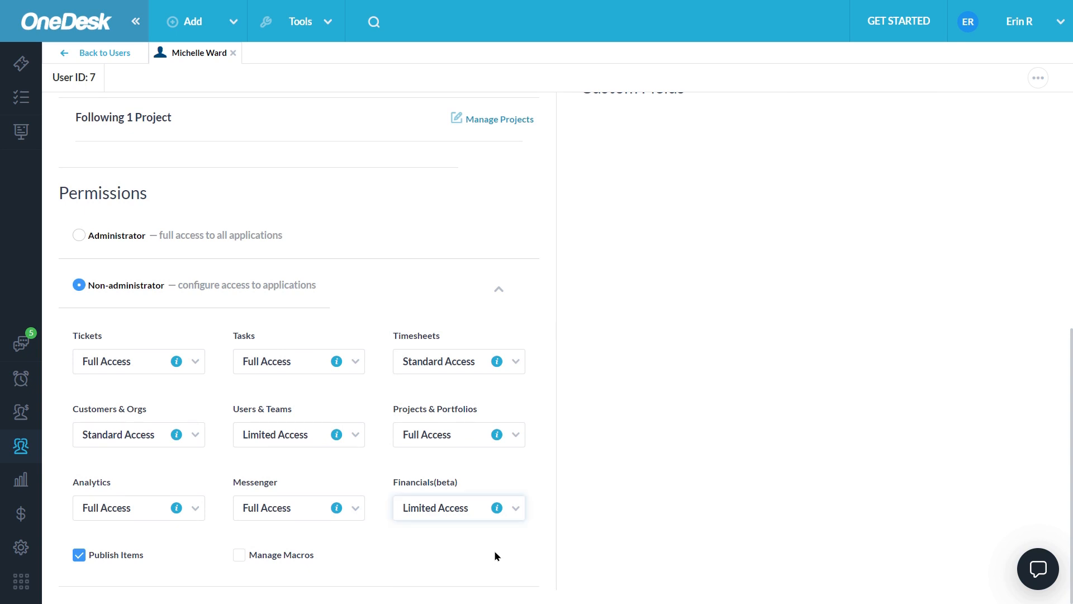
{"action": "mouse_move", "coordinate": [527, 528]}
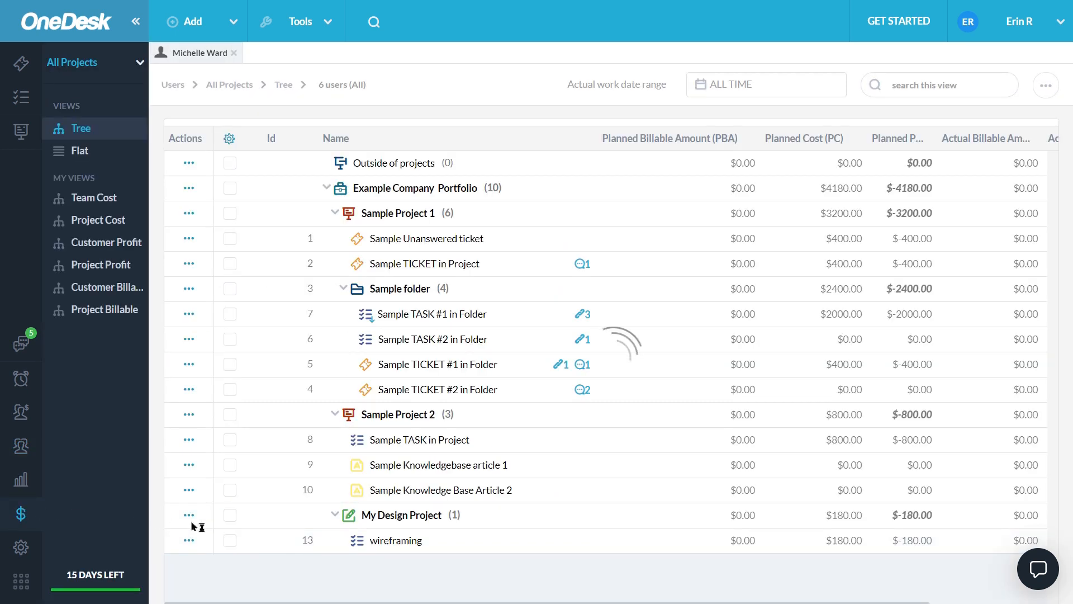
{"action": "left_click", "coordinate": [229, 540]}
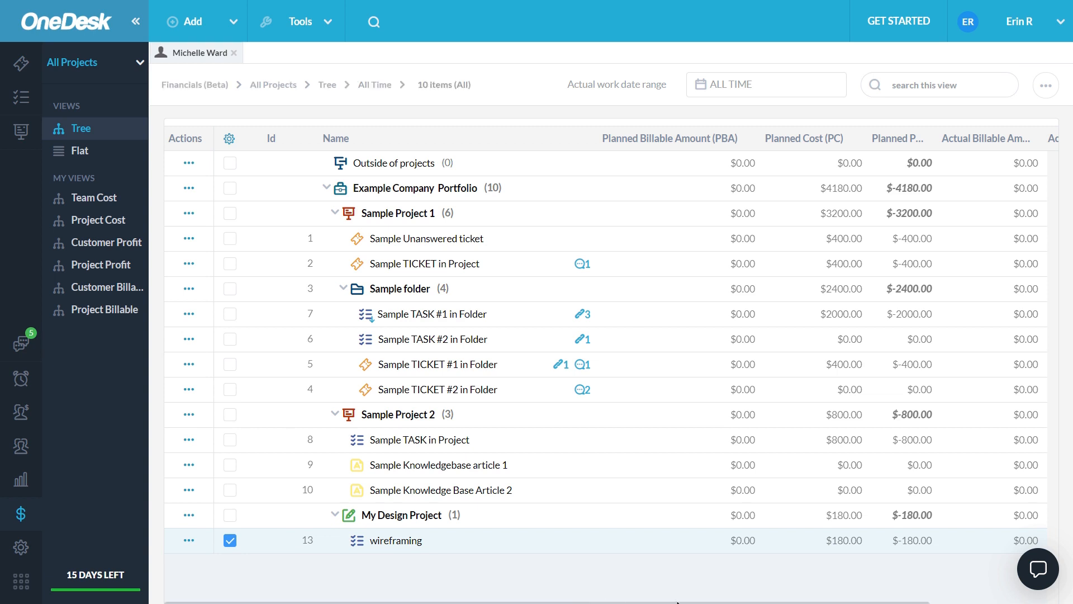
{"action": "scroll", "scroll_direction": "right", "scroll_amount": 3}
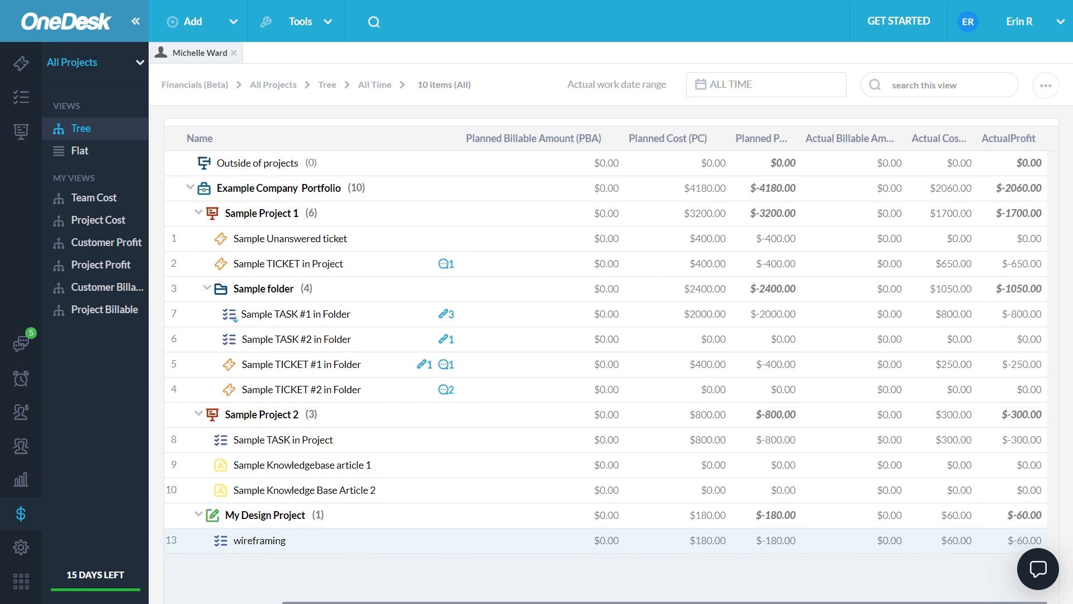
{"action": "left_click", "coordinate": [230, 540]}
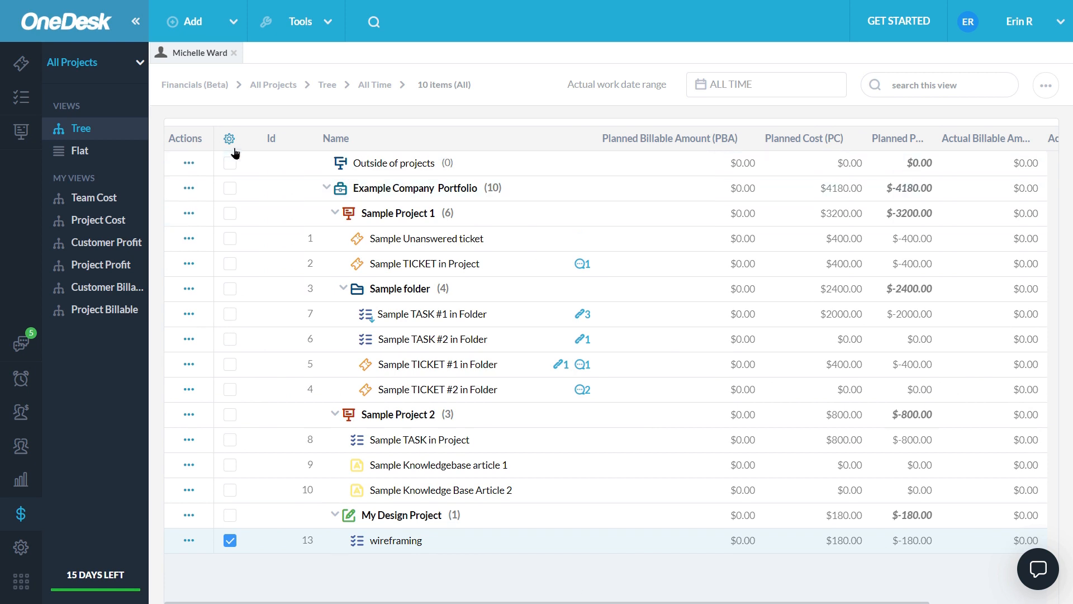
Step: Browse the Columns chooser for the financial tree, close it unchanged, and bring it back up
{"action": "left_click", "coordinate": [230, 138]}
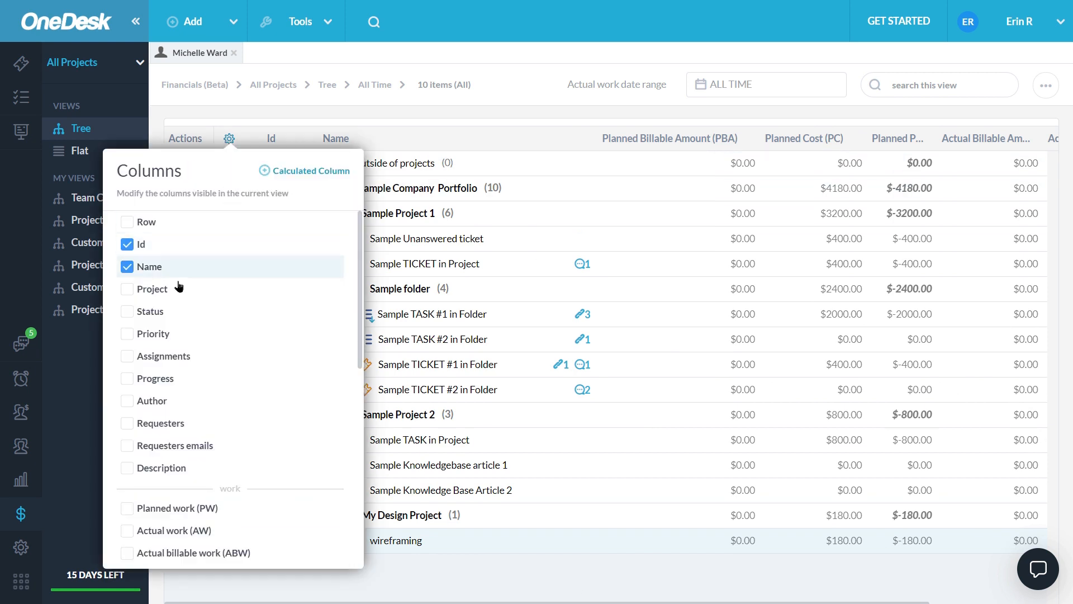
{"action": "scroll", "scroll_direction": "down", "scroll_amount": 3}
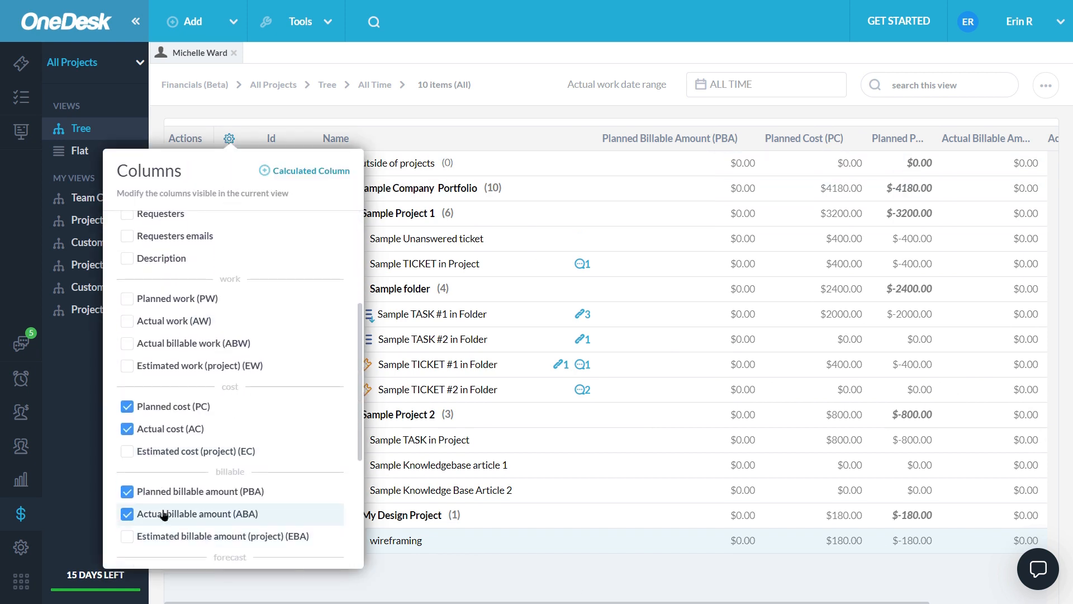
{"action": "scroll", "scroll_direction": "down", "scroll_amount": 3}
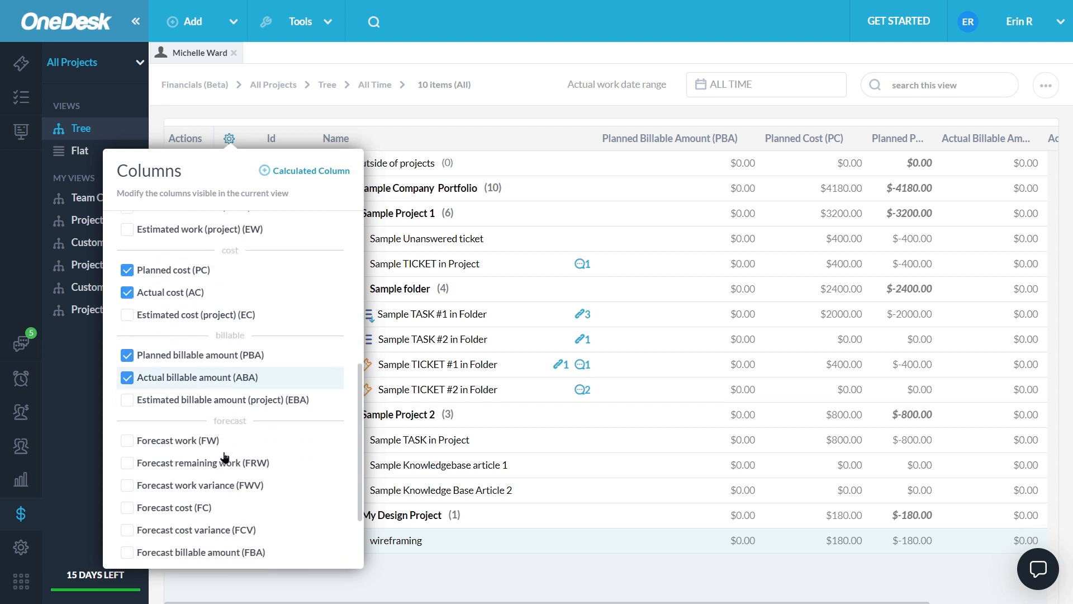
{"action": "scroll", "scroll_direction": "down", "scroll_amount": 3}
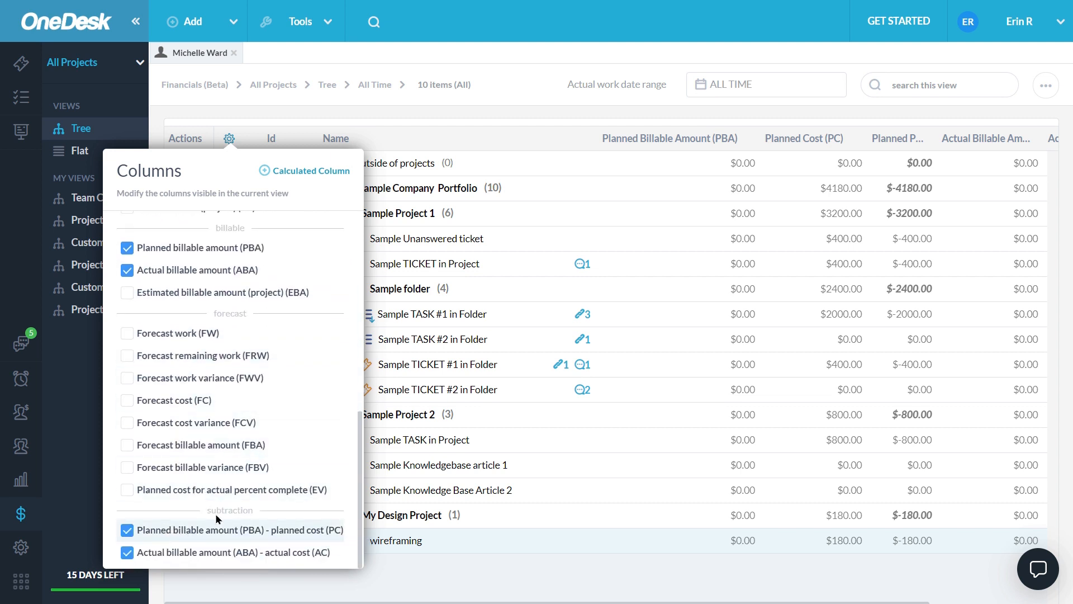
{"action": "left_click", "coordinate": [678, 124]}
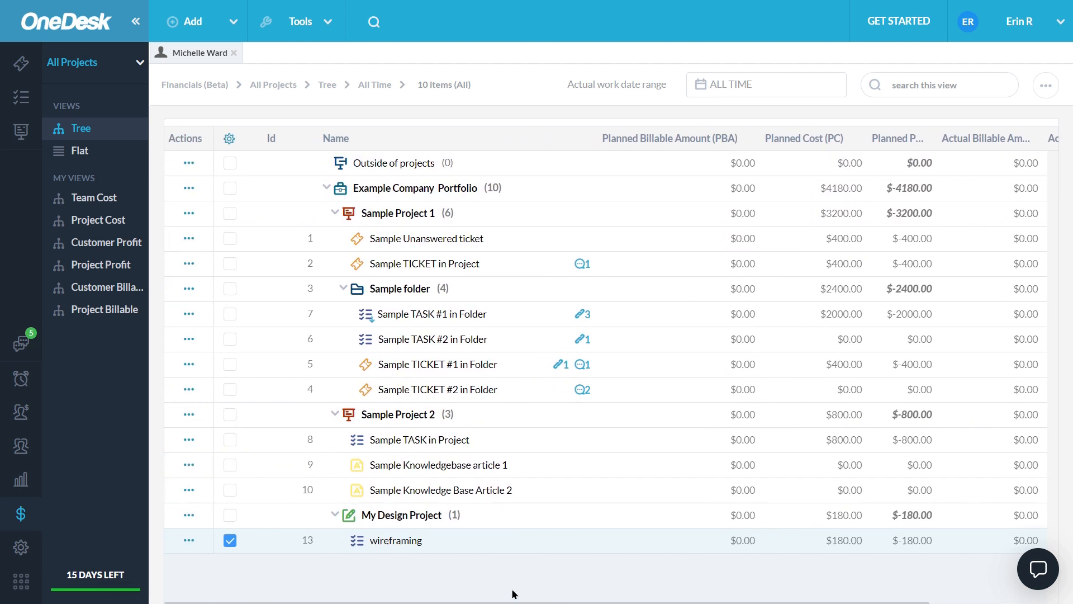
{"action": "left_click", "coordinate": [229, 137]}
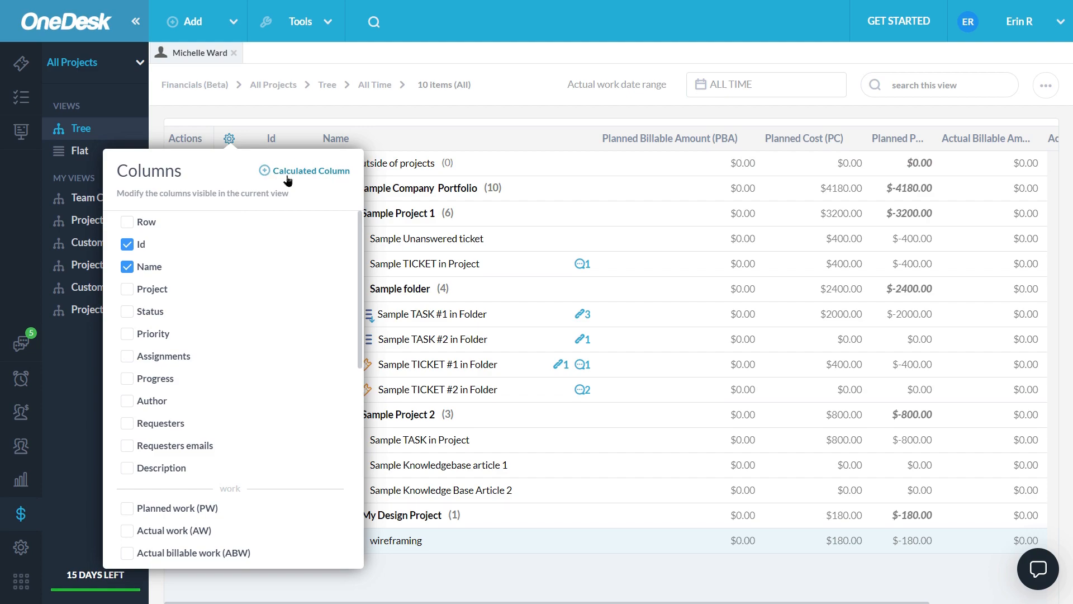
Step: Add a subtraction column of Actual work (AW) minus Actual billable work (ABW) to the view
{"action": "left_click", "coordinate": [310, 171]}
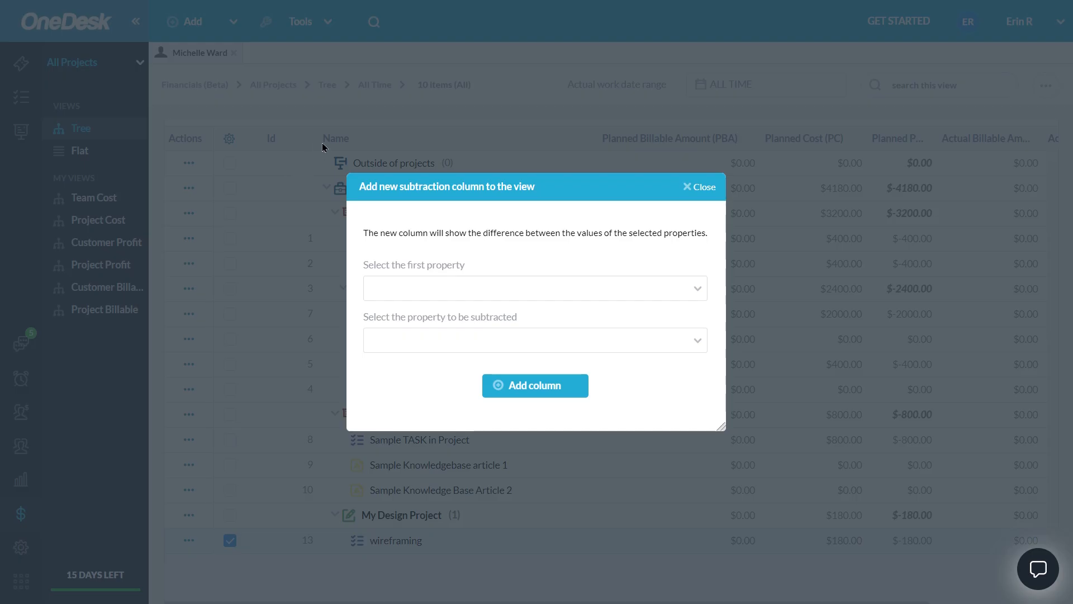
{"action": "mouse_move", "coordinate": [438, 166]}
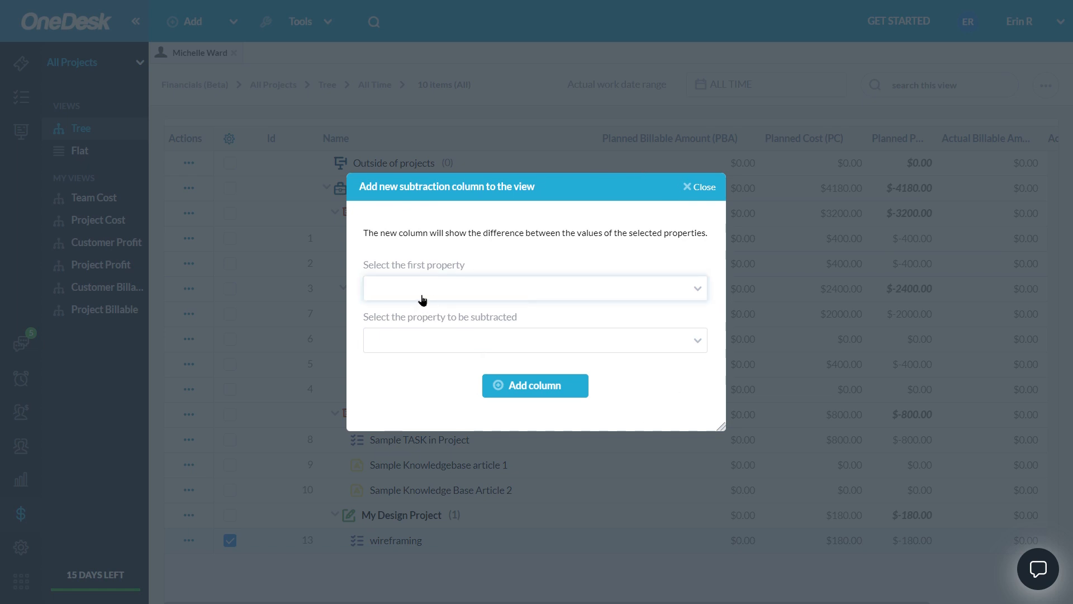
{"action": "left_click", "coordinate": [534, 287]}
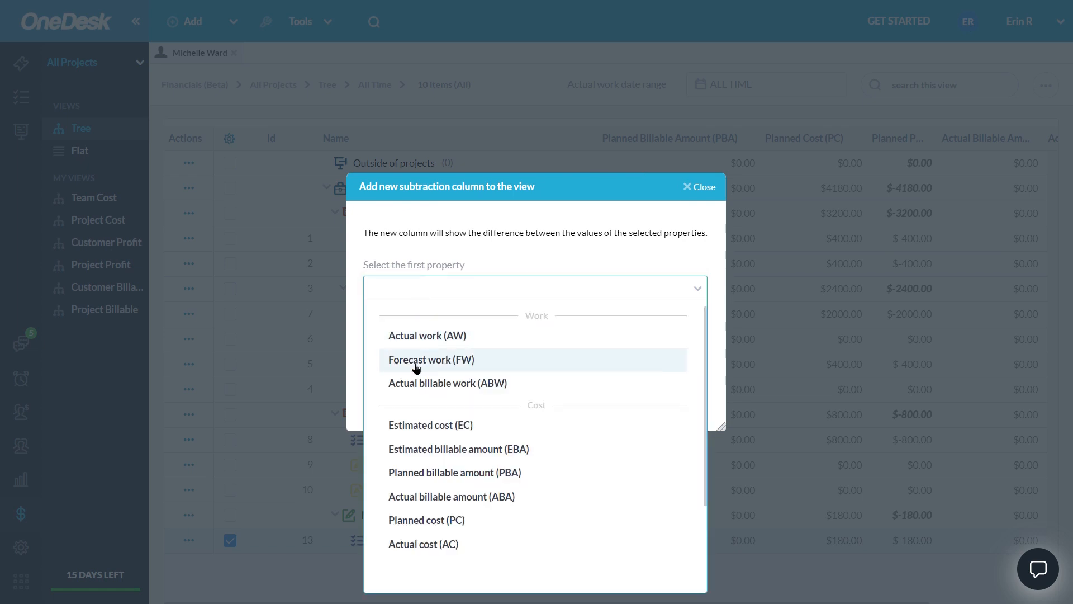
{"action": "left_click", "coordinate": [430, 359]}
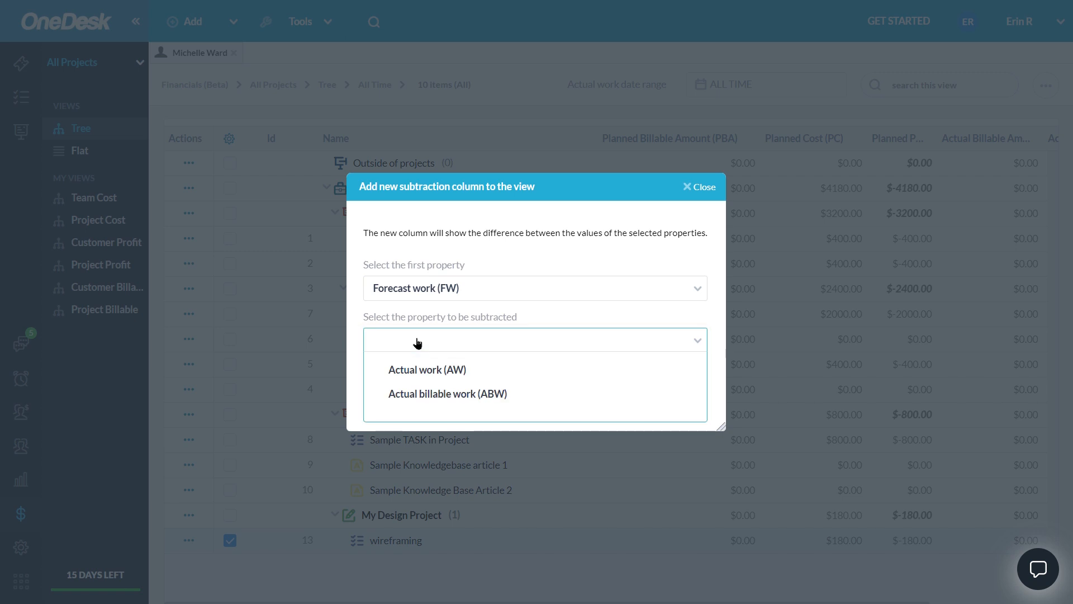
{"action": "left_click", "coordinate": [534, 287]}
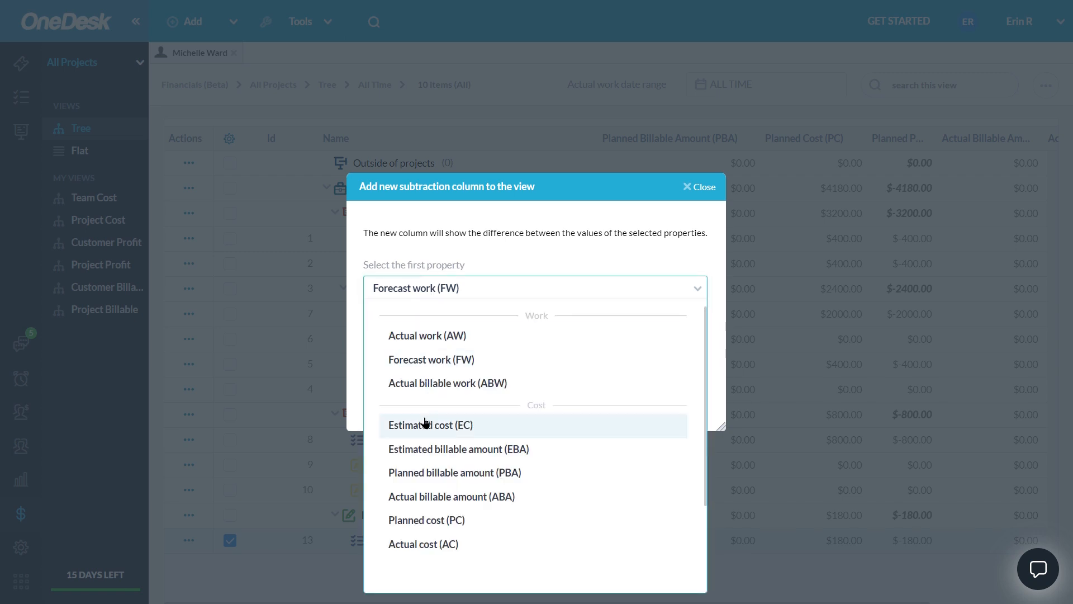
{"action": "left_click", "coordinate": [430, 424]}
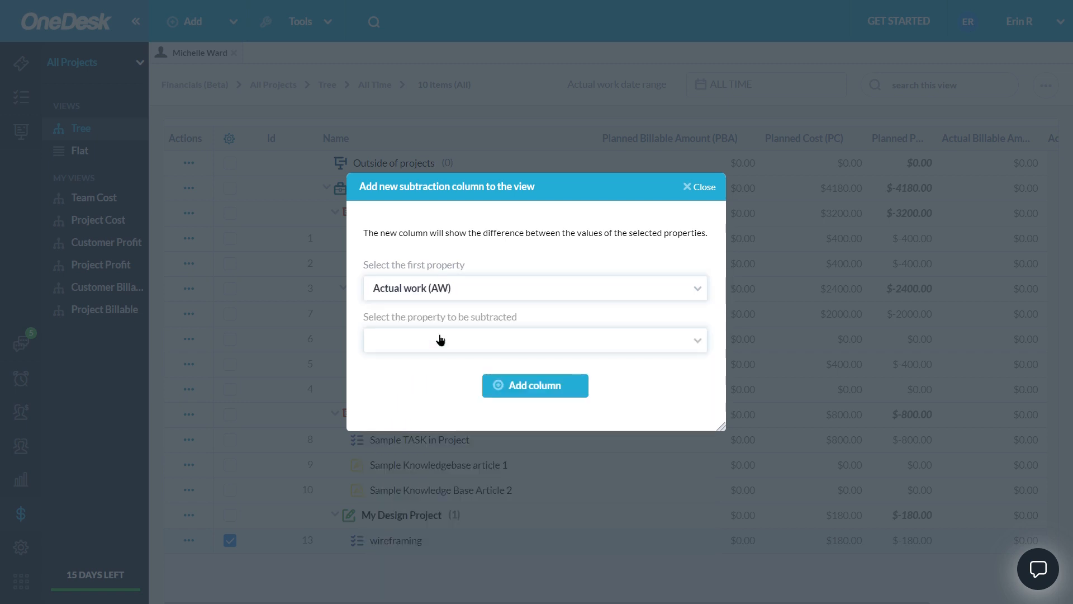
{"action": "left_click", "coordinate": [534, 341]}
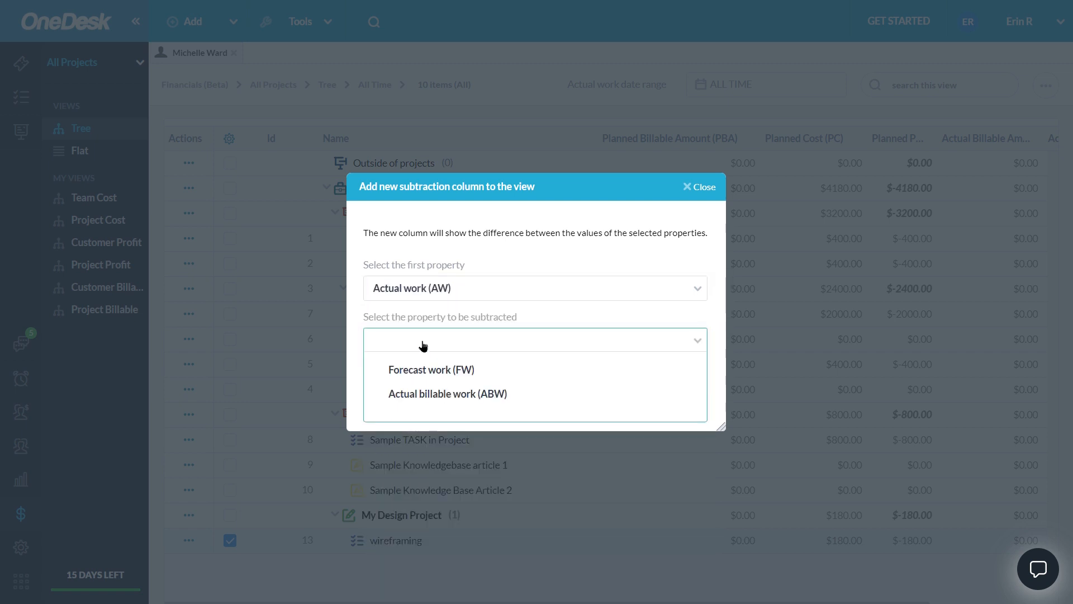
{"action": "left_click", "coordinate": [447, 393]}
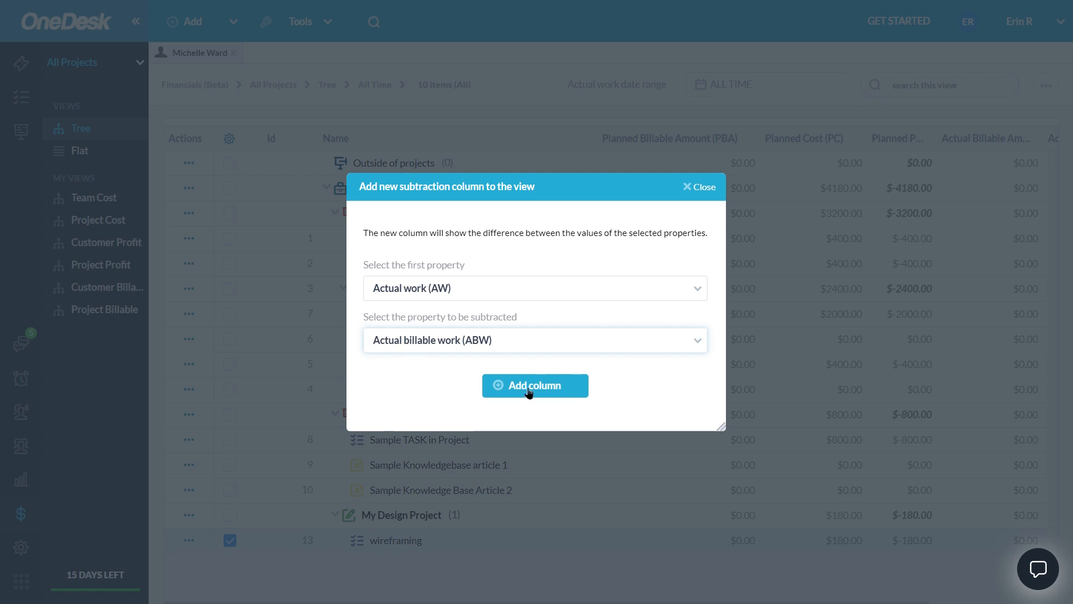
{"action": "left_click", "coordinate": [535, 385]}
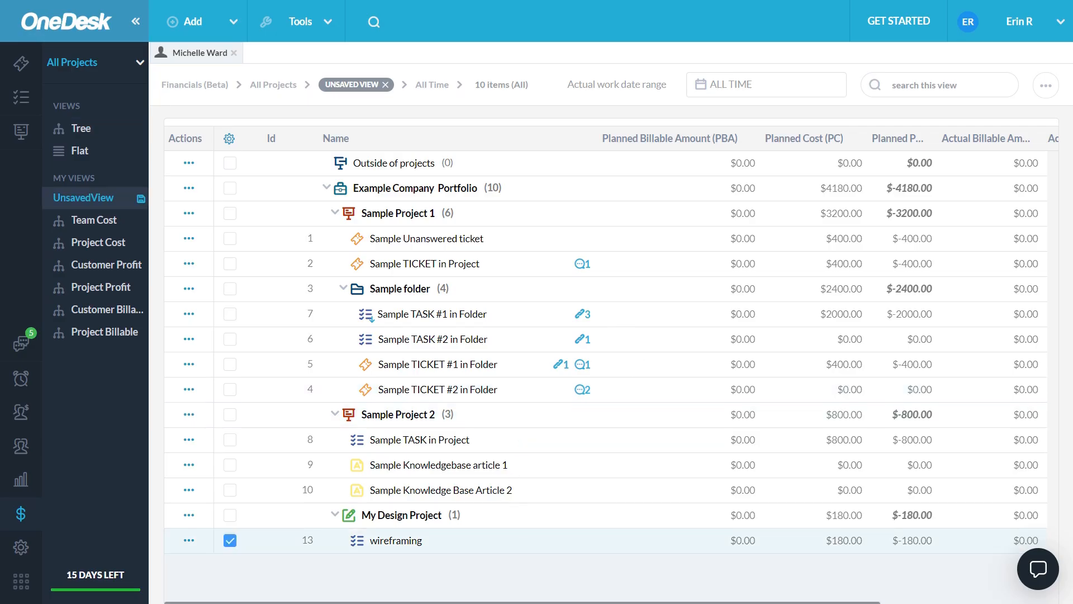
Step: Review the AW - BW hours per item, then remove that column via the column settings
{"action": "scroll", "scroll_direction": "right", "scroll_amount": 3}
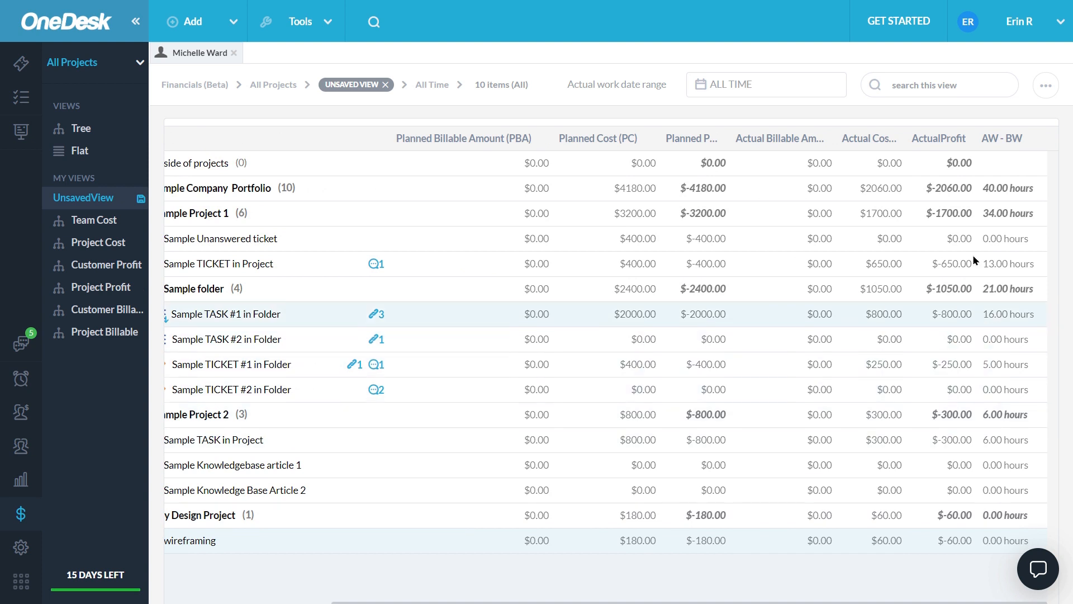
{"action": "mouse_move", "coordinate": [1000, 138]}
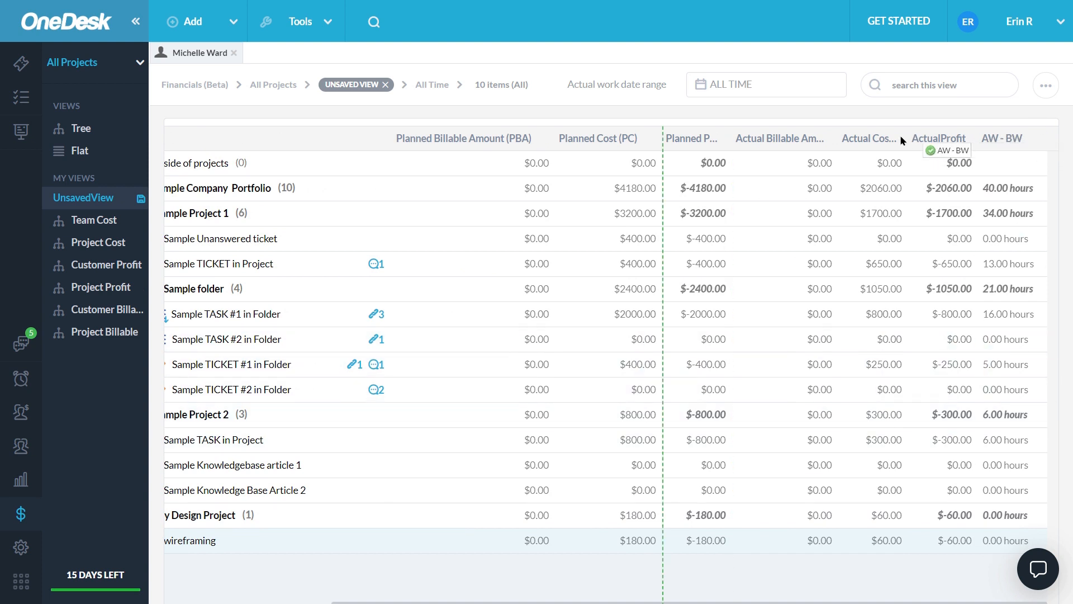
{"action": "scroll", "scroll_direction": "left", "scroll_amount": 3}
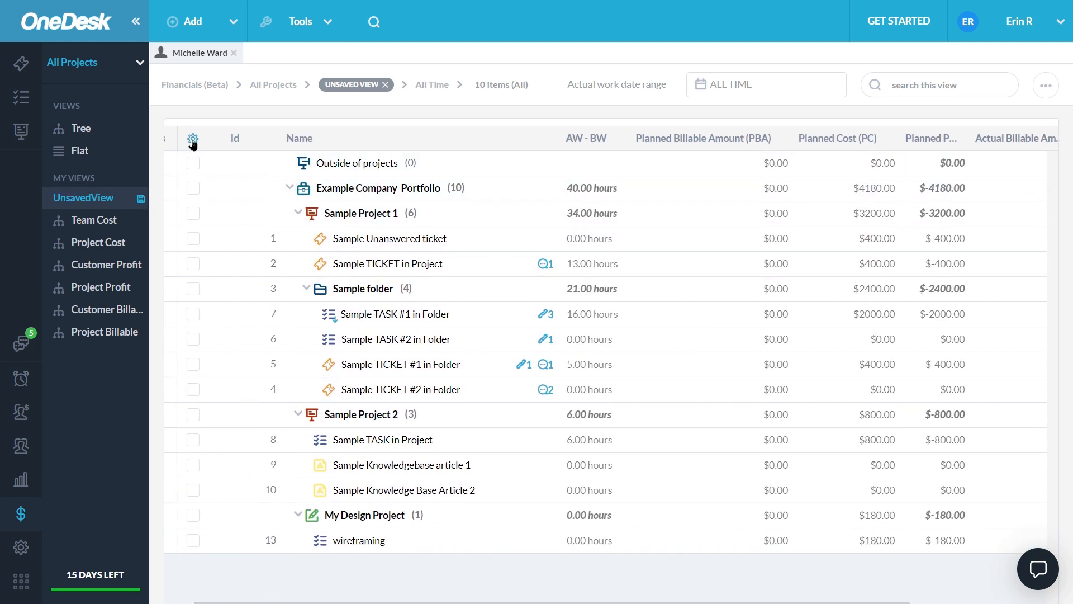
{"action": "left_click", "coordinate": [194, 139]}
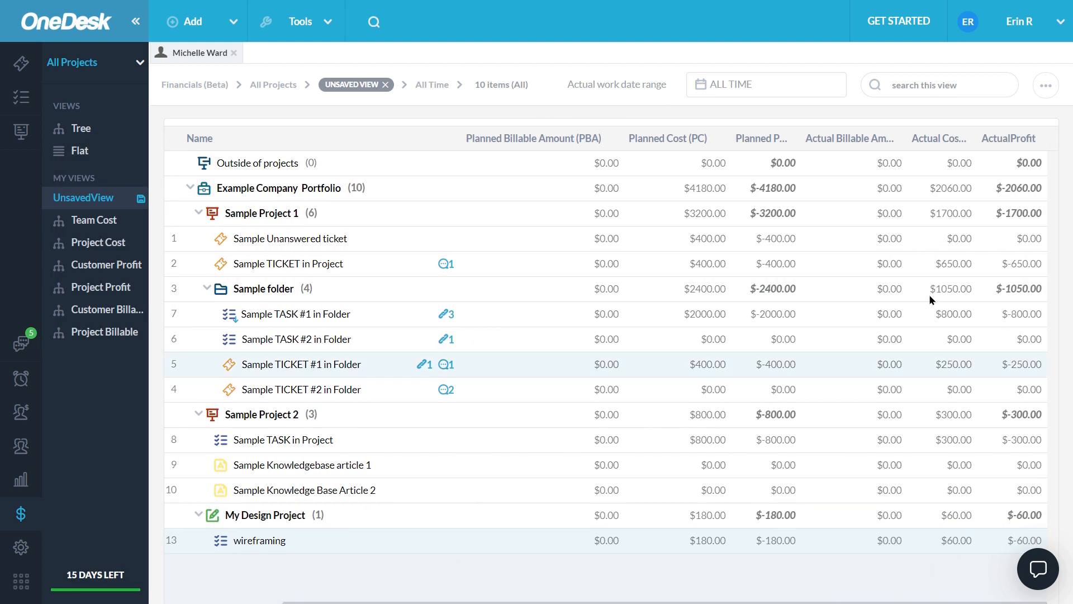
{"action": "mouse_move", "coordinate": [585, 540]}
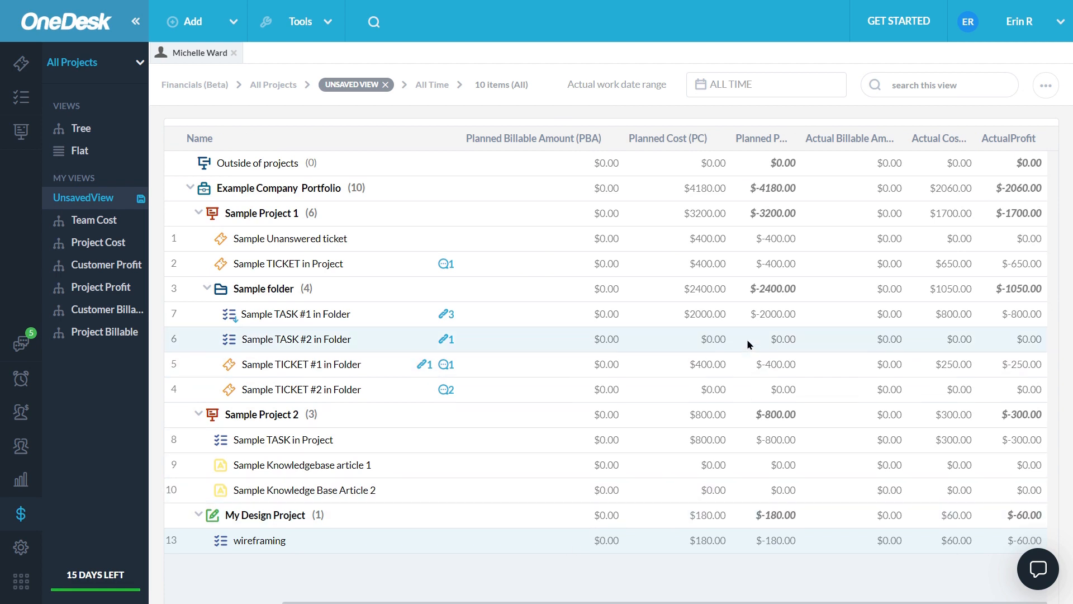
{"action": "mouse_move", "coordinate": [778, 532]}
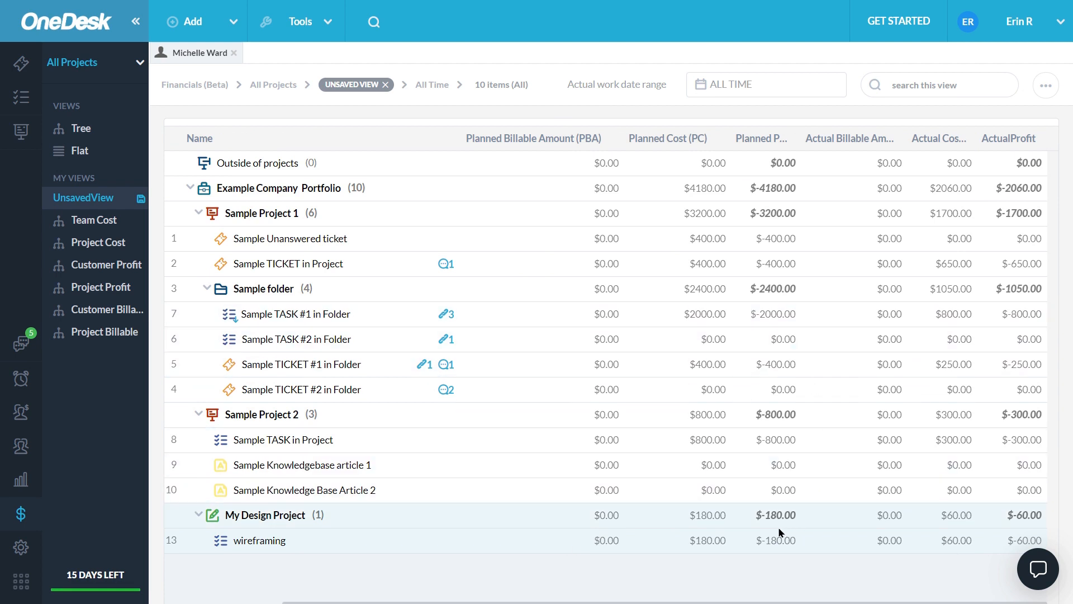
{"action": "mouse_move", "coordinate": [1011, 49]}
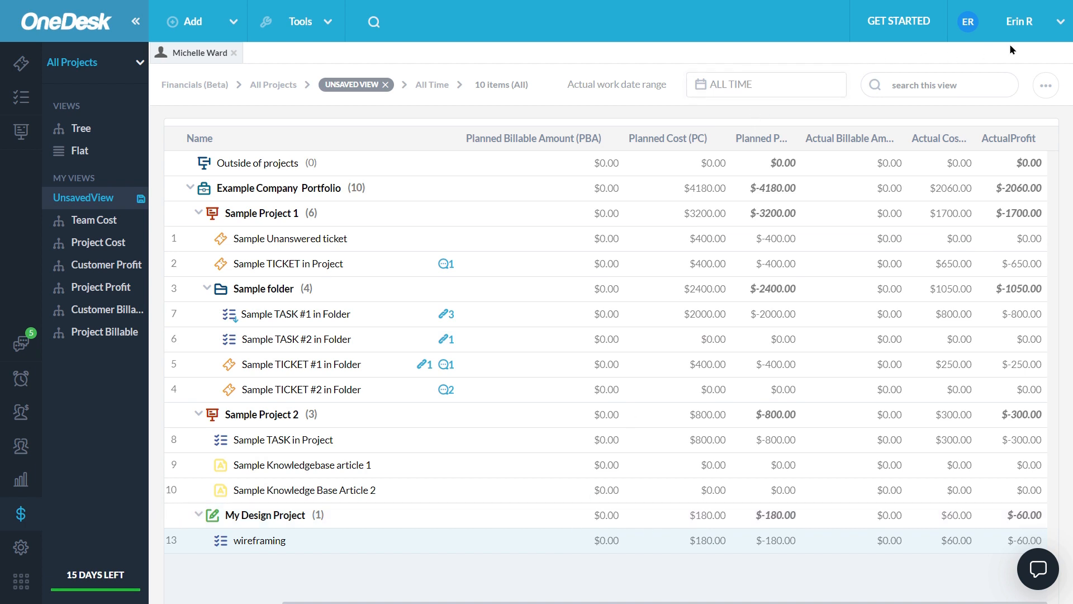
{"action": "mouse_move", "coordinate": [1031, 62]}
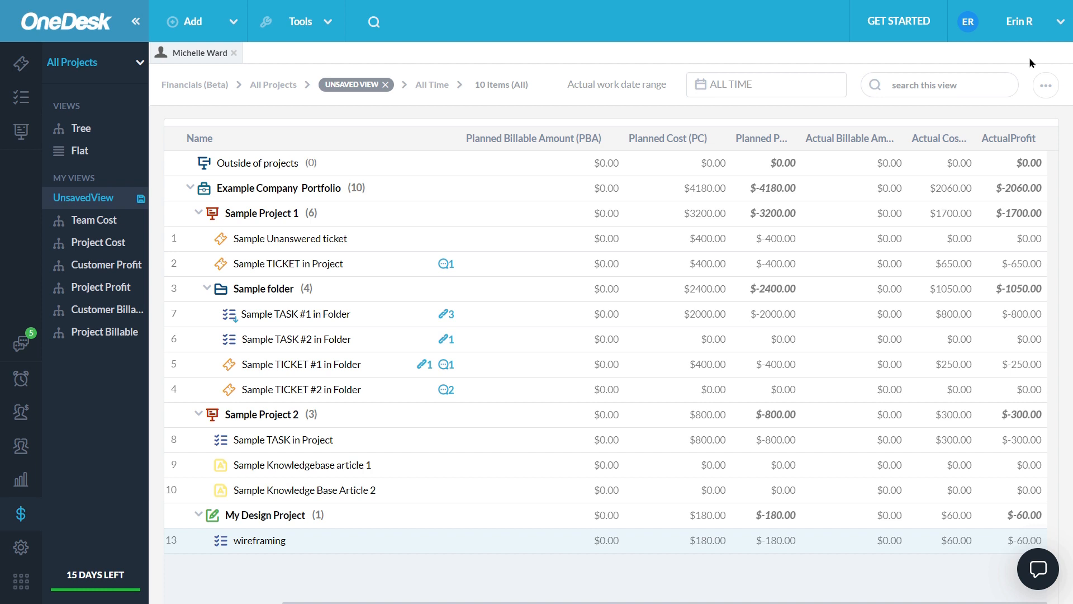
{"action": "mouse_move", "coordinate": [1034, 70]}
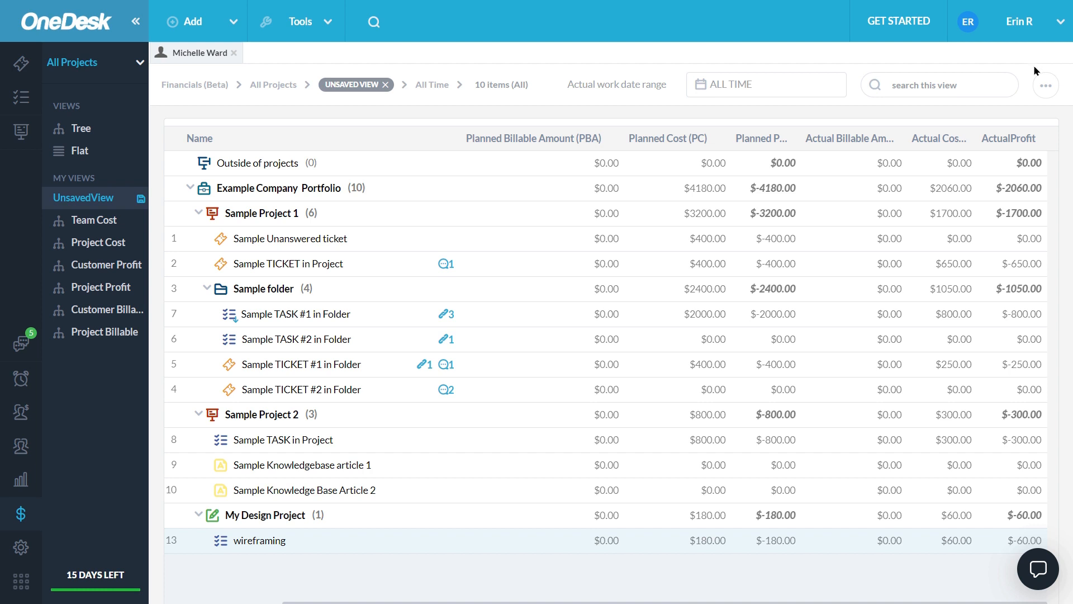
{"action": "mouse_move", "coordinate": [1045, 85]}
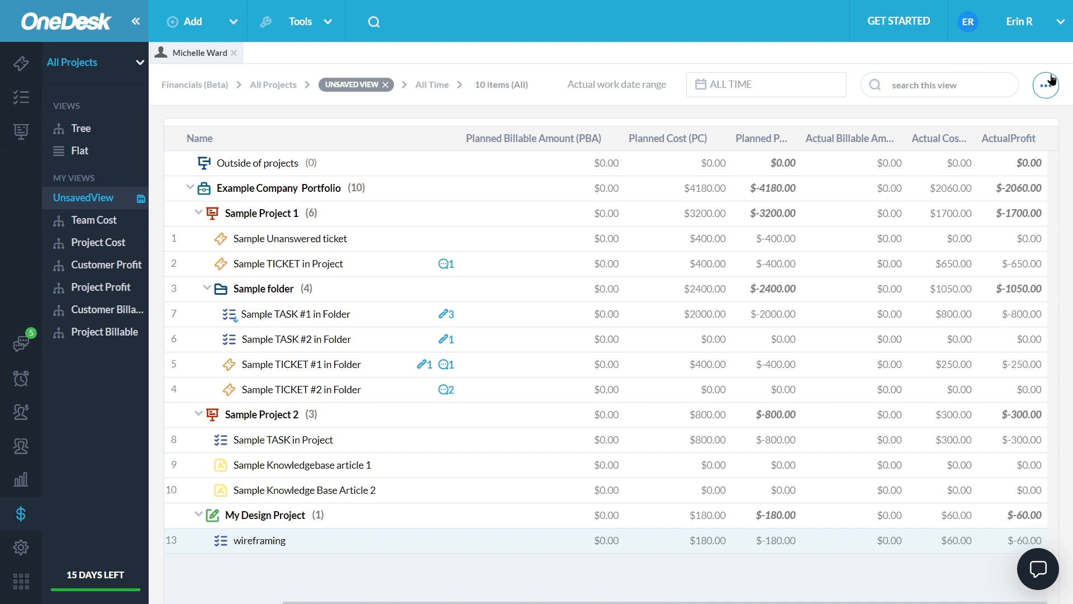
Step: In Cost/Billing Rates, keep team hourly rates of 25, 50 and 30 and recalculate the amounts
{"action": "left_click", "coordinate": [1046, 85]}
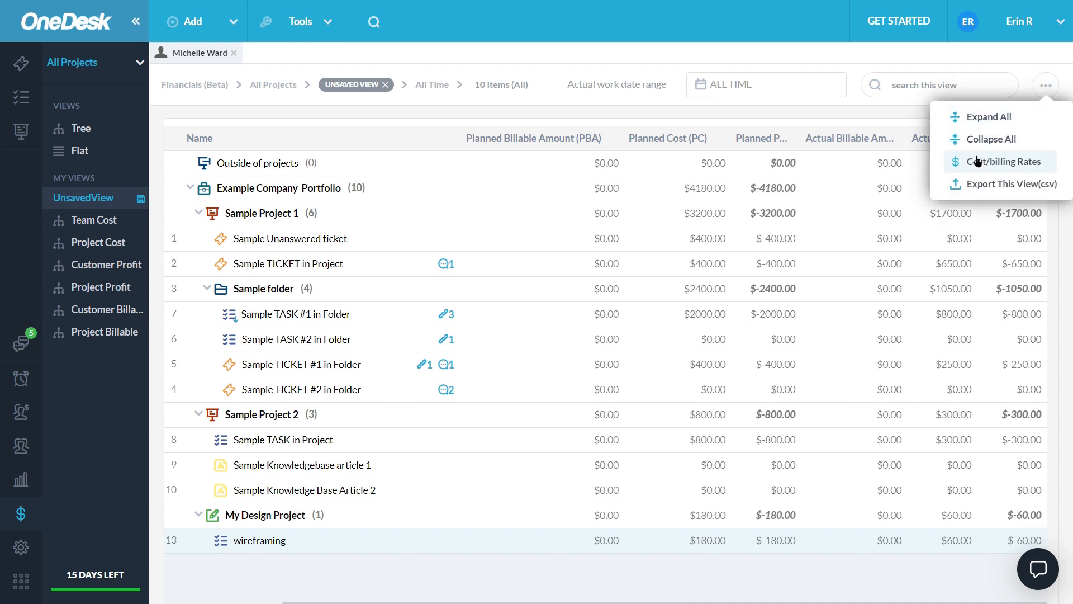
{"action": "left_click", "coordinate": [1004, 161]}
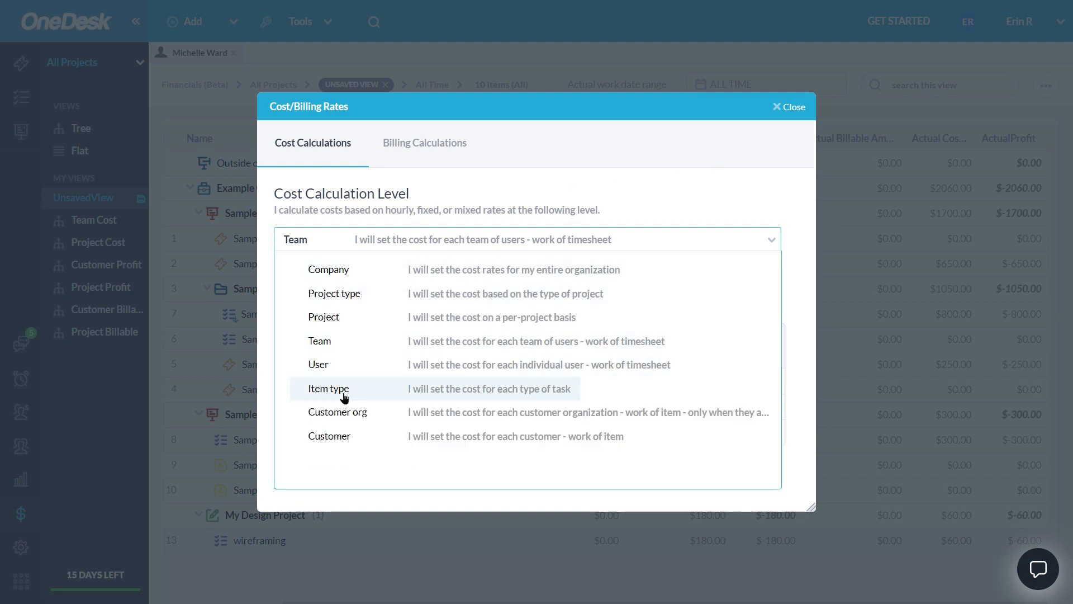
{"action": "mouse_move", "coordinate": [349, 266]}
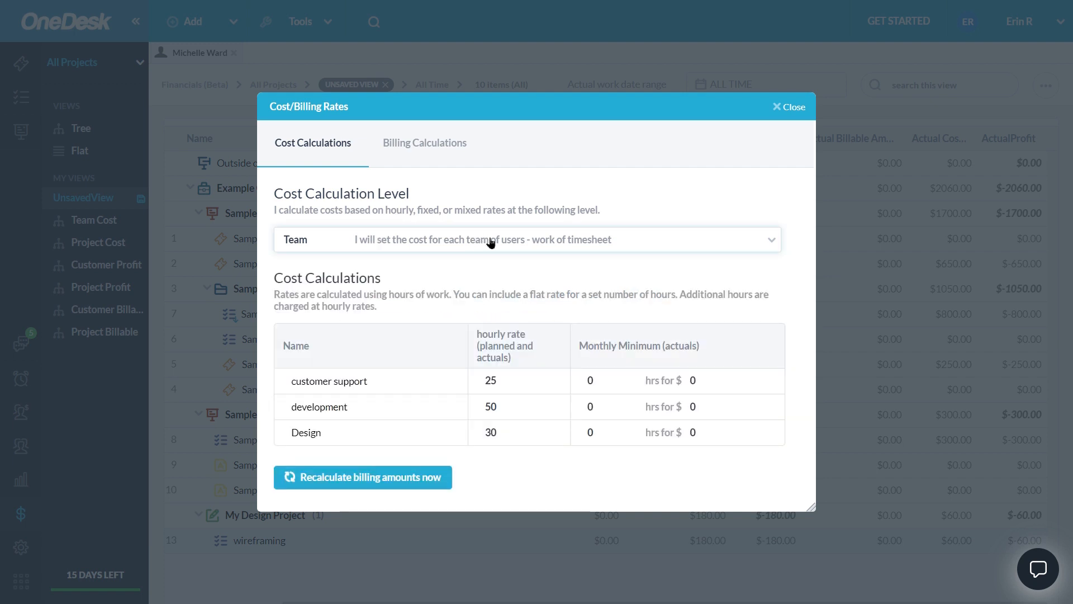
{"action": "mouse_move", "coordinate": [515, 277]}
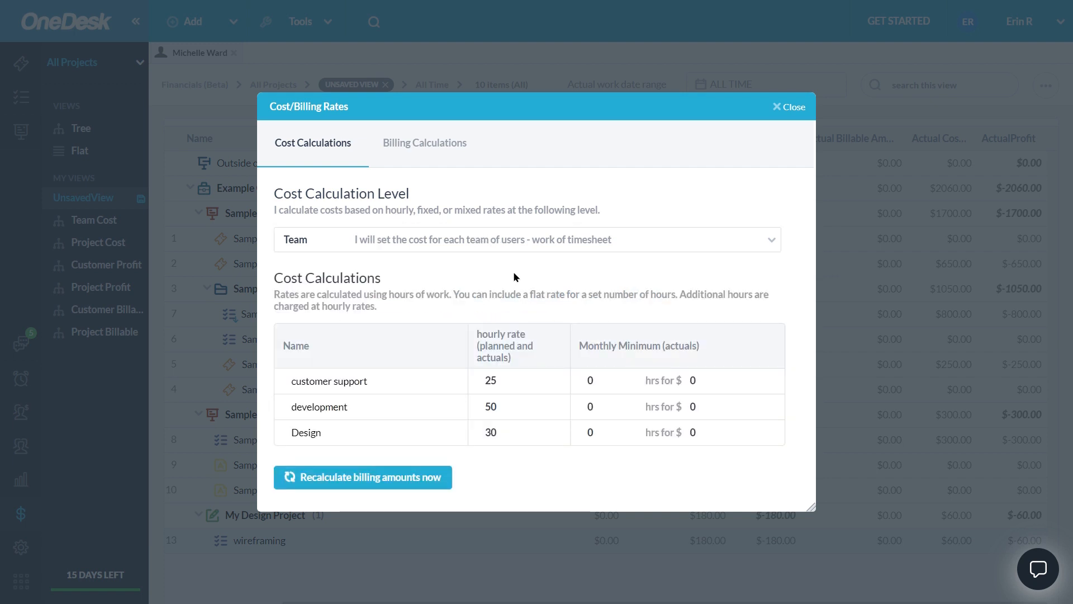
{"action": "left_click", "coordinate": [598, 381]}
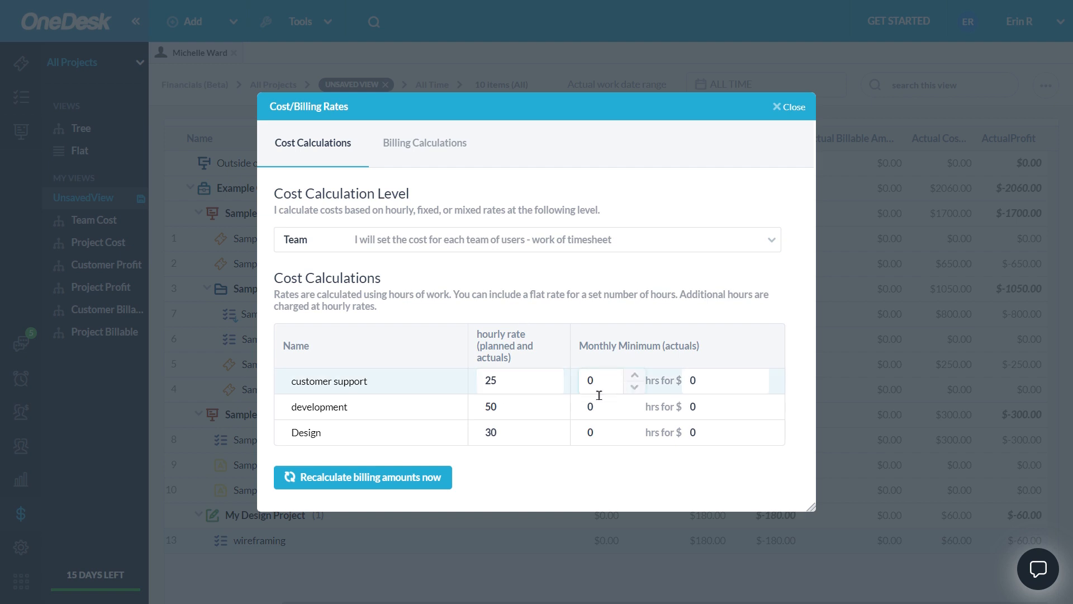
{"action": "left_click", "coordinate": [509, 406]}
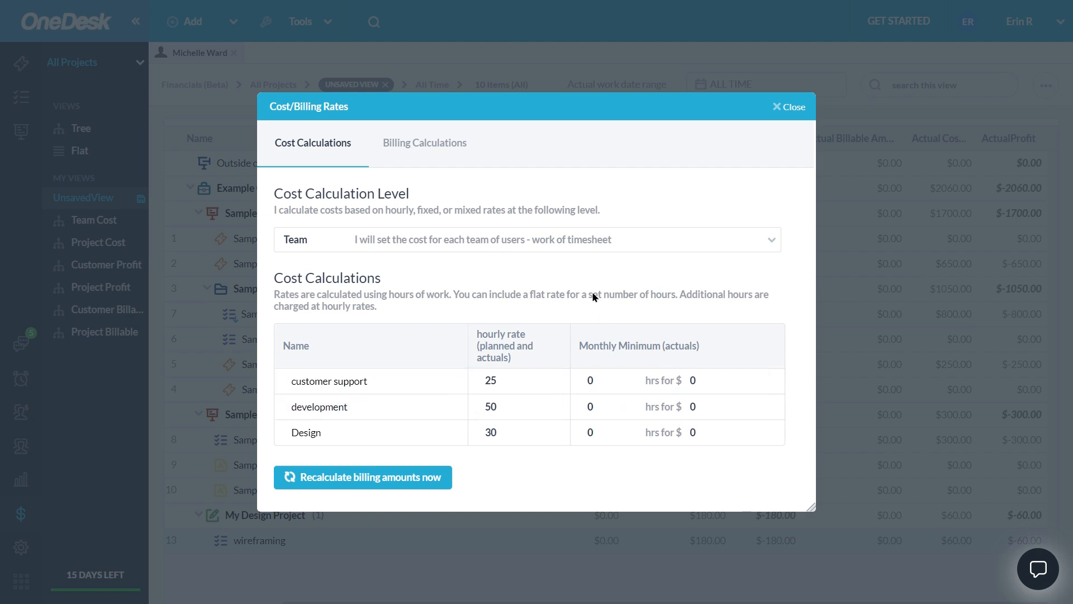
{"action": "mouse_move", "coordinate": [558, 326]}
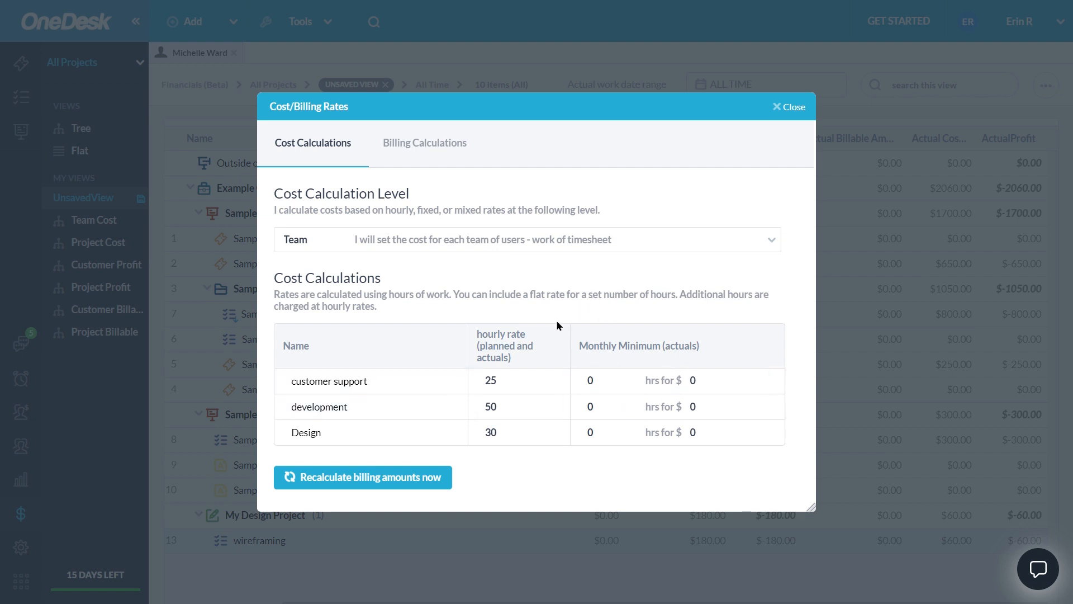
{"action": "mouse_move", "coordinate": [422, 280]}
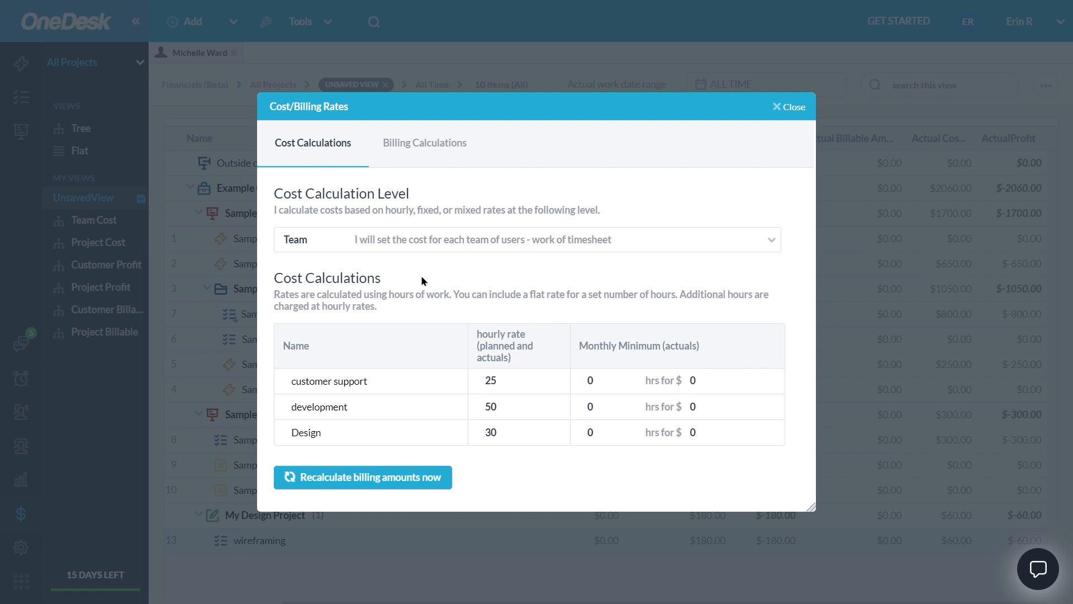
{"action": "mouse_move", "coordinate": [381, 266]}
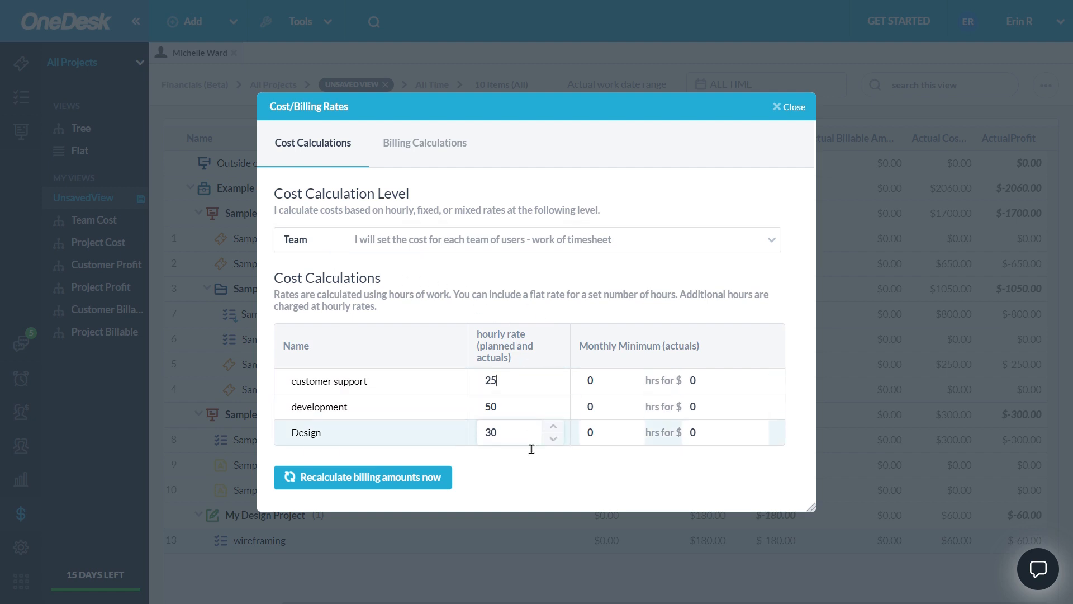
{"action": "left_click", "coordinate": [507, 406]}
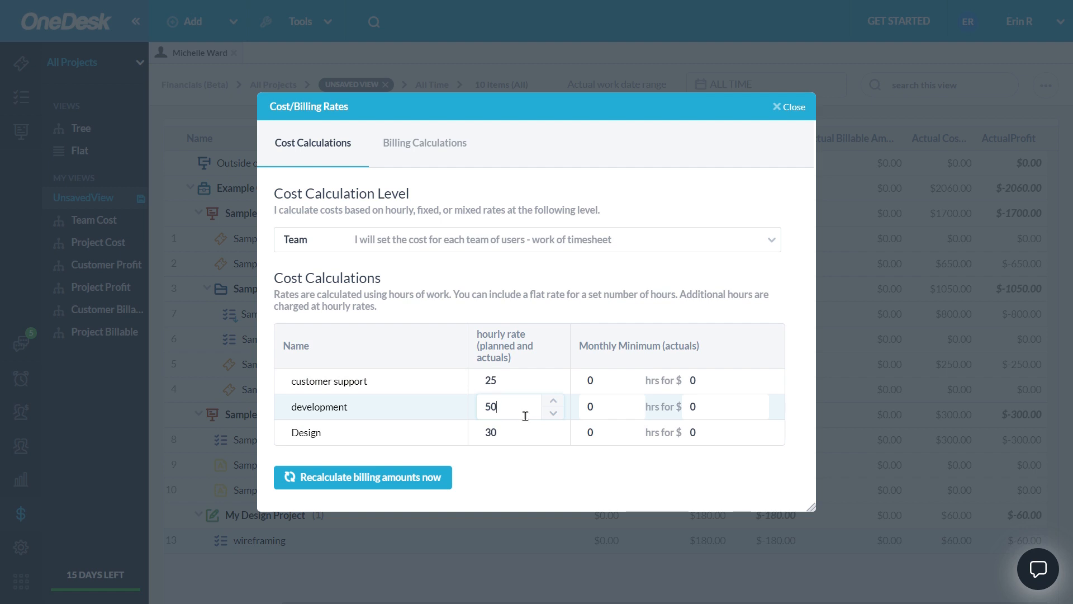
{"action": "left_click", "coordinate": [506, 432]}
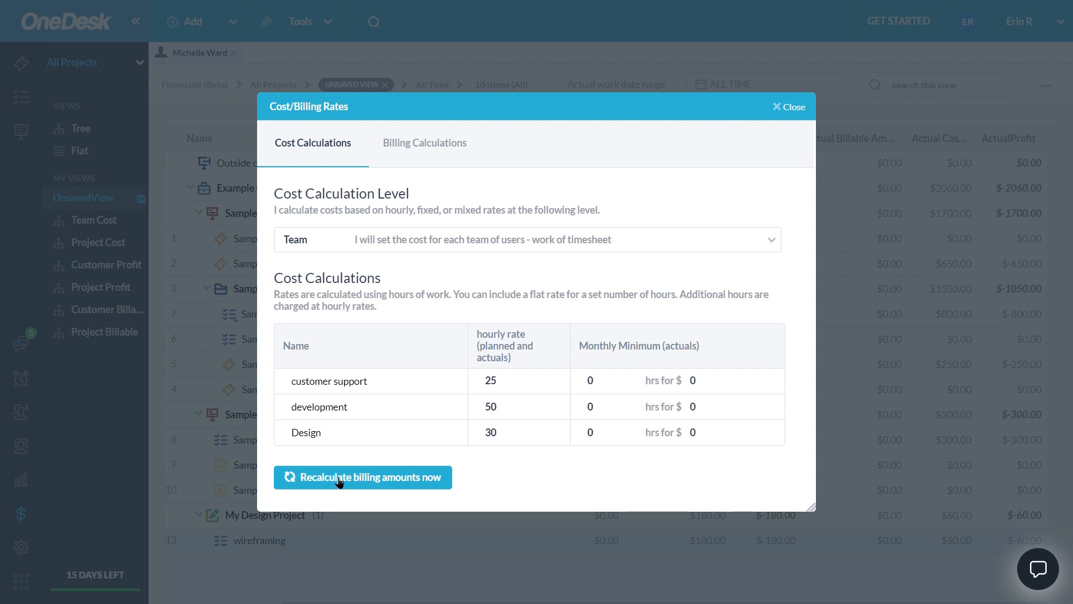
{"action": "left_click", "coordinate": [363, 476]}
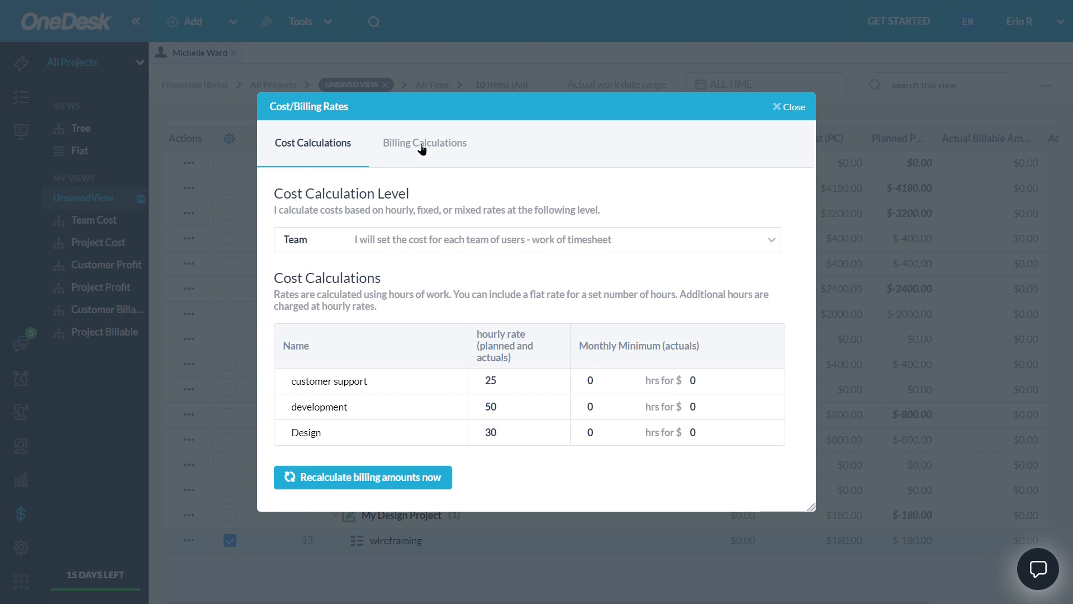
Step: Set billing by project type: Support 200-hour minimum, Design and Development 100 hourly, then recalculate
{"action": "left_click", "coordinate": [424, 142]}
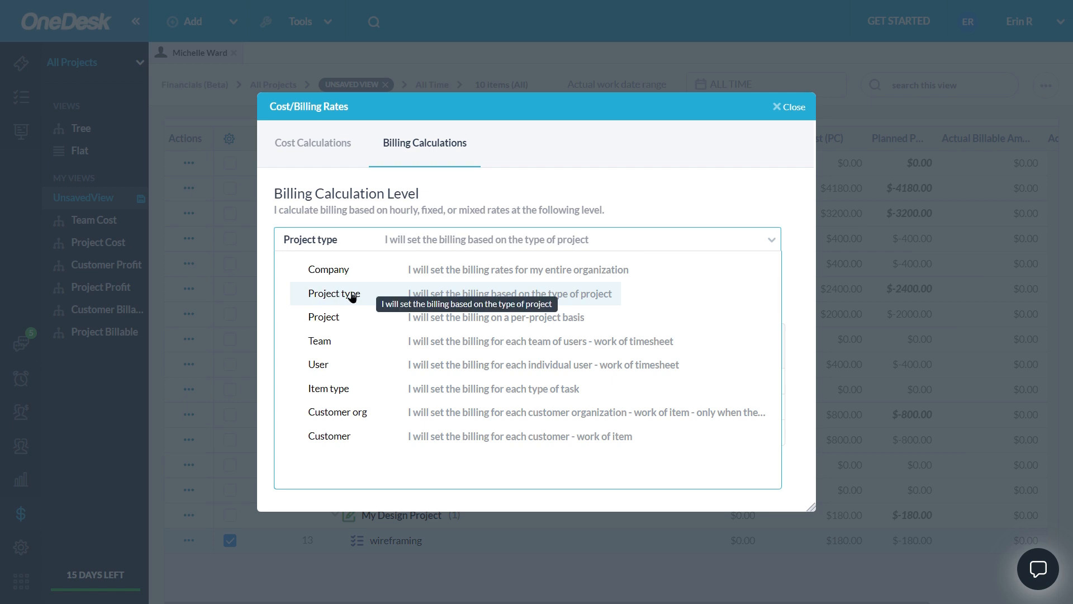
{"action": "left_click", "coordinate": [334, 293]}
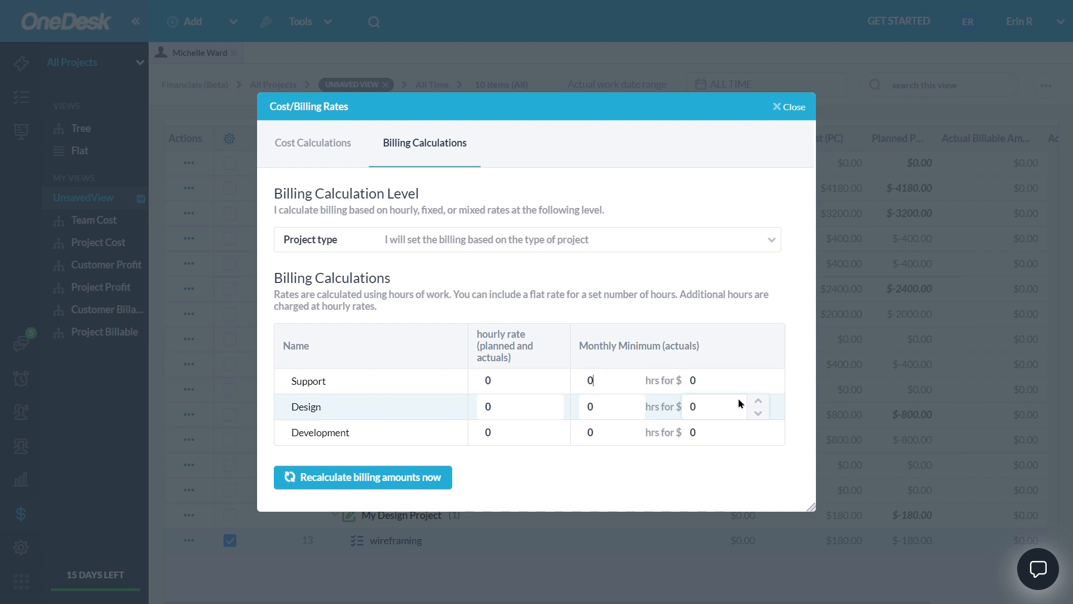
{"action": "type", "text": "200"}
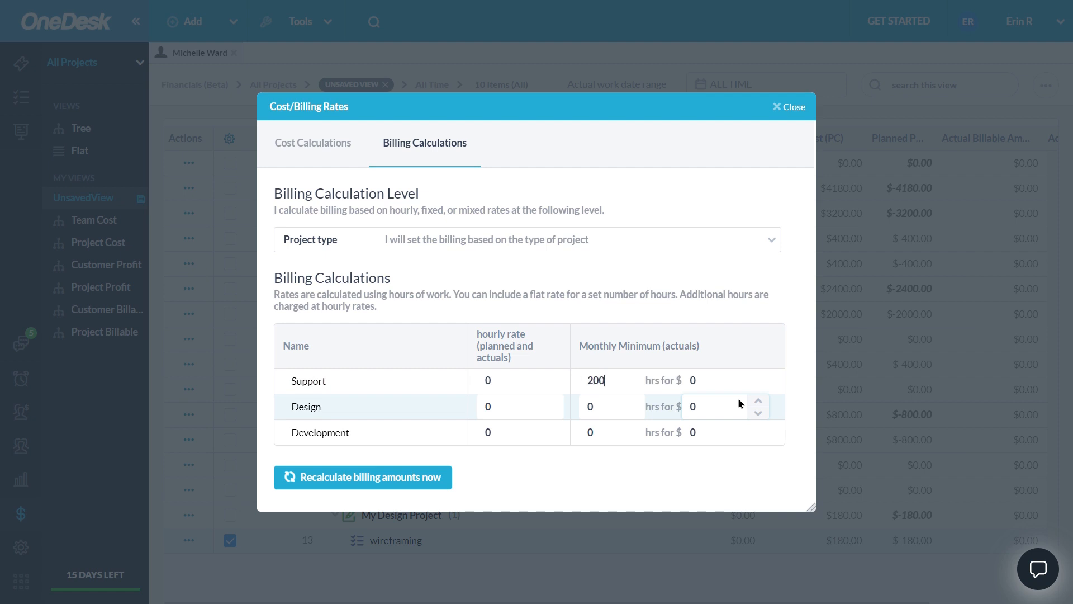
{"action": "left_click", "coordinate": [506, 405]}
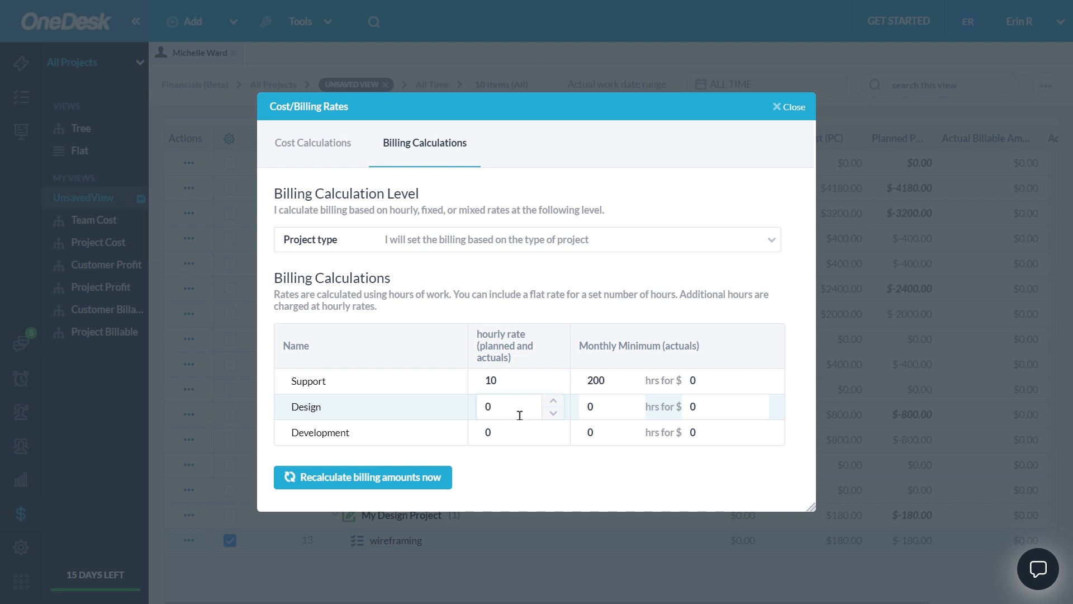
{"action": "type", "text": "100"}
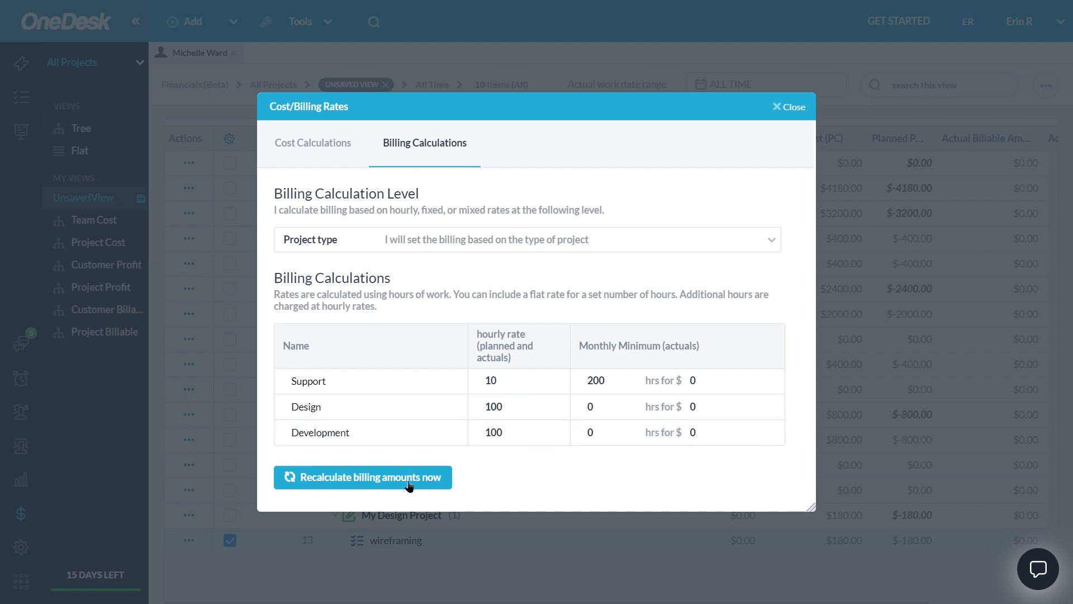
{"action": "mouse_move", "coordinate": [355, 478]}
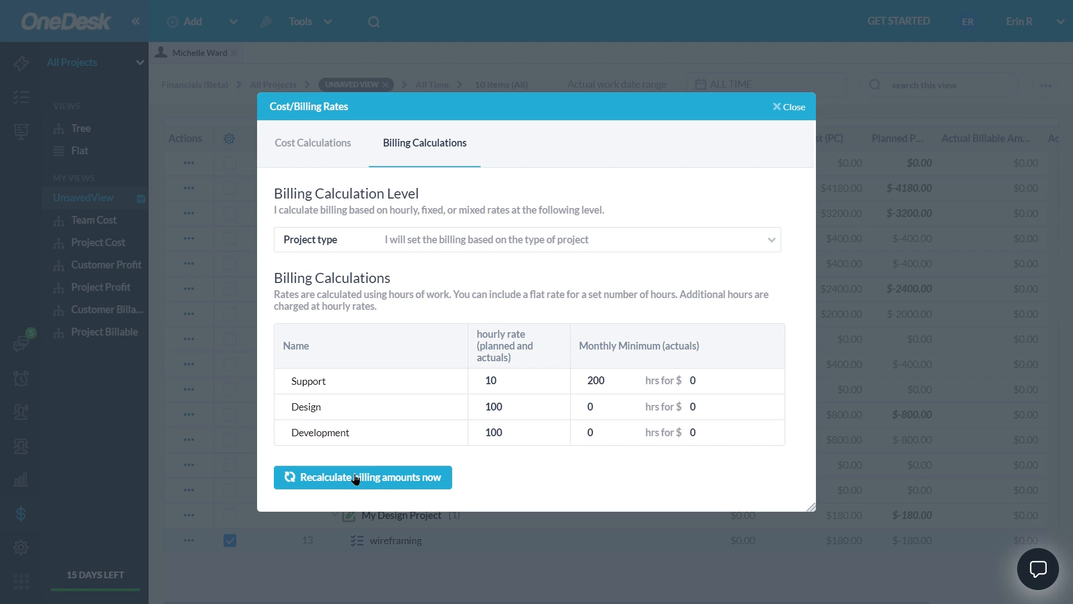
{"action": "left_click", "coordinate": [362, 477]}
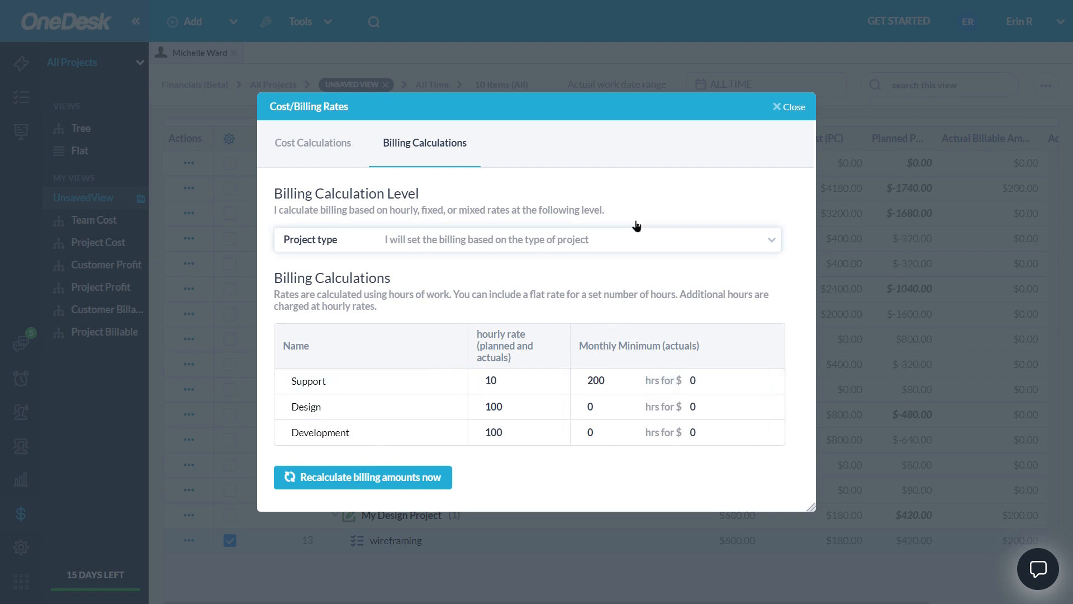
Step: Close the Cost/Billing Rates dialog to show the recalculated financial tree
{"action": "left_click", "coordinate": [789, 106]}
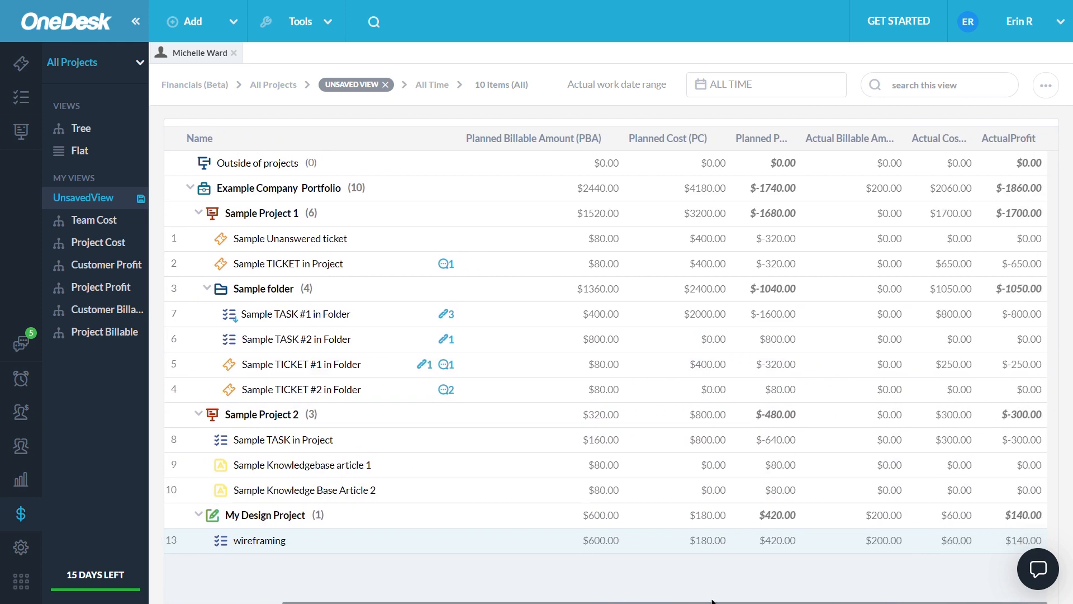
{"action": "mouse_move", "coordinate": [788, 595]}
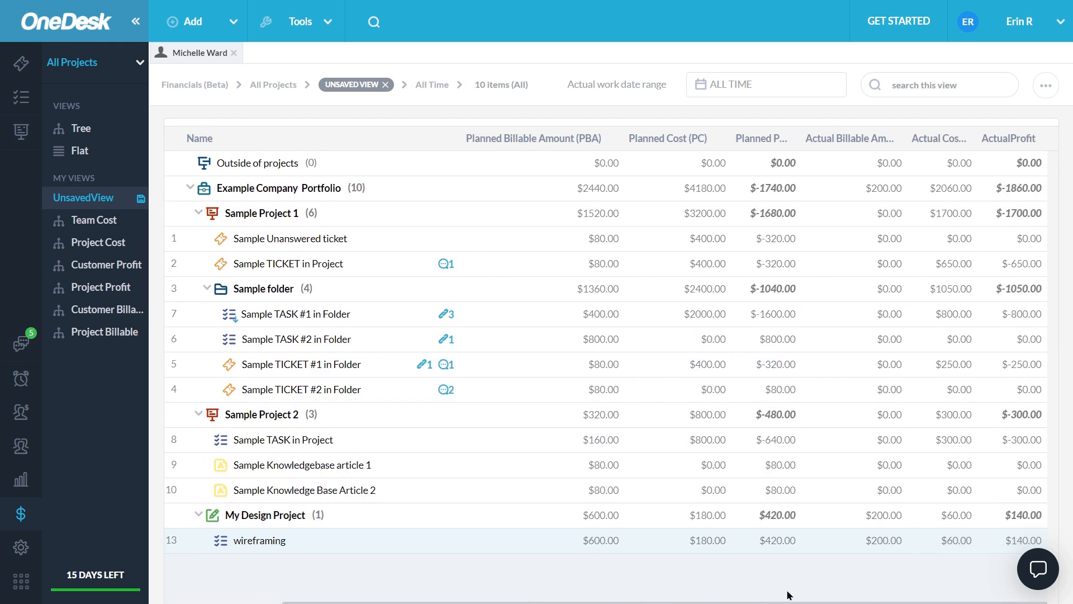
{"action": "mouse_move", "coordinate": [473, 214]}
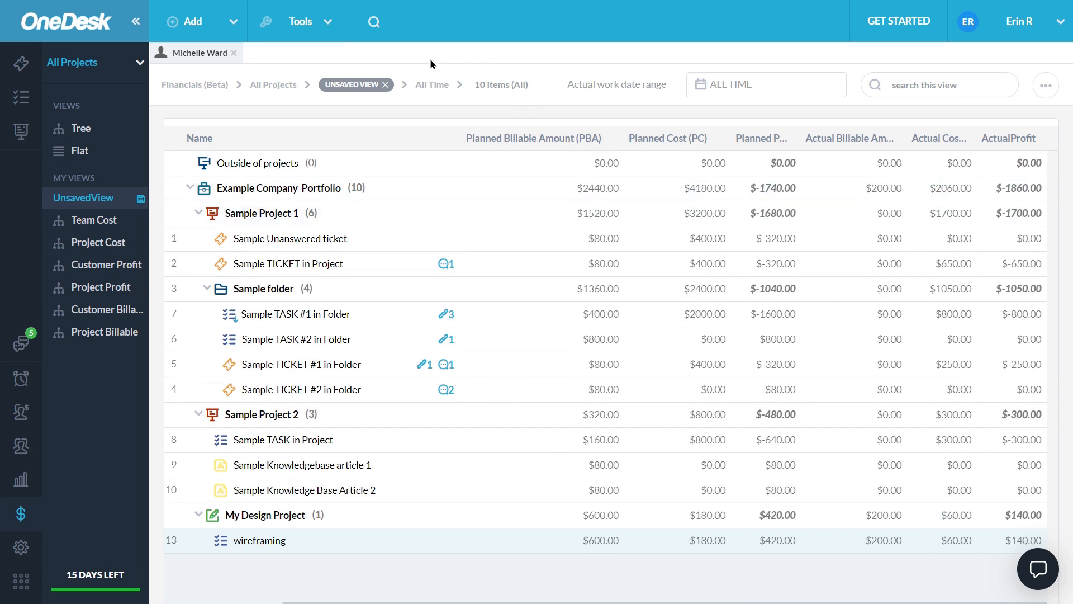
{"action": "mouse_move", "coordinate": [423, 59]}
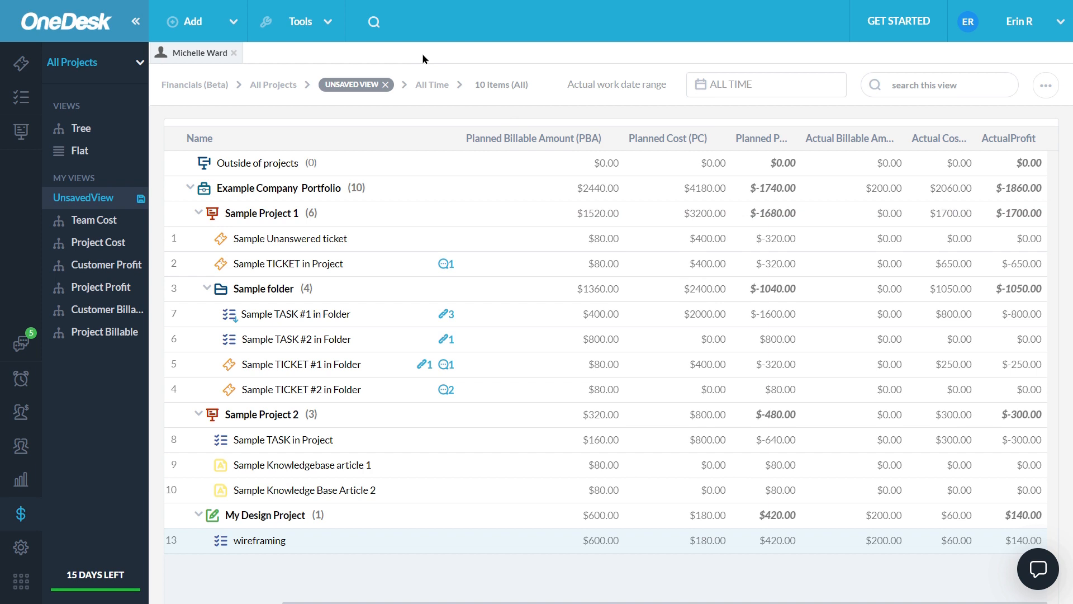
Step: Show the wireframing task's detail panel with 6h planned and 2.00h actual work, after My Design Project
{"action": "left_click", "coordinate": [299, 21]}
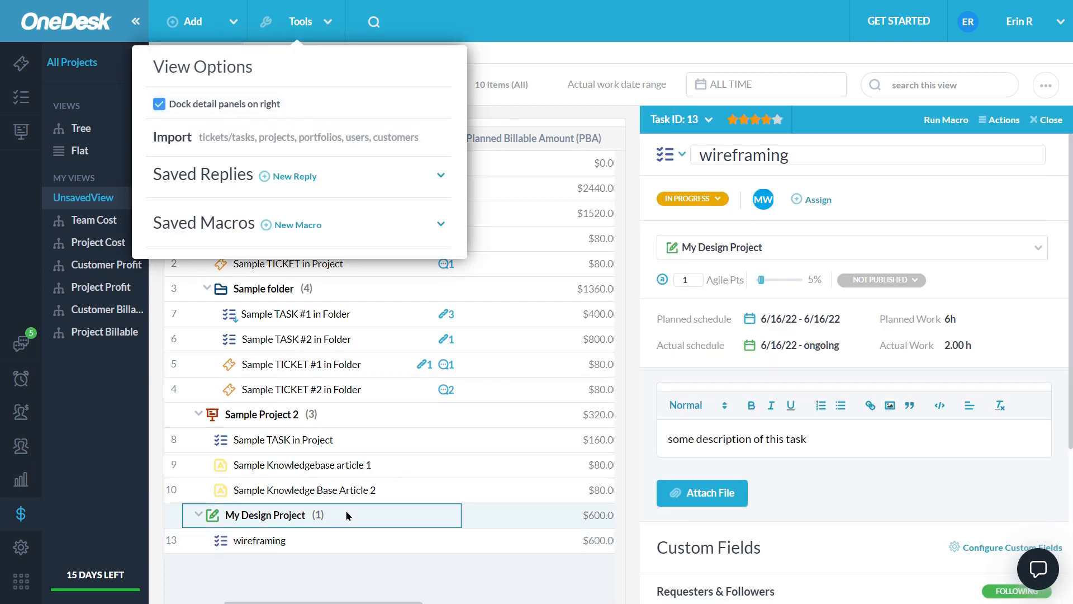
{"action": "left_click", "coordinate": [265, 515]}
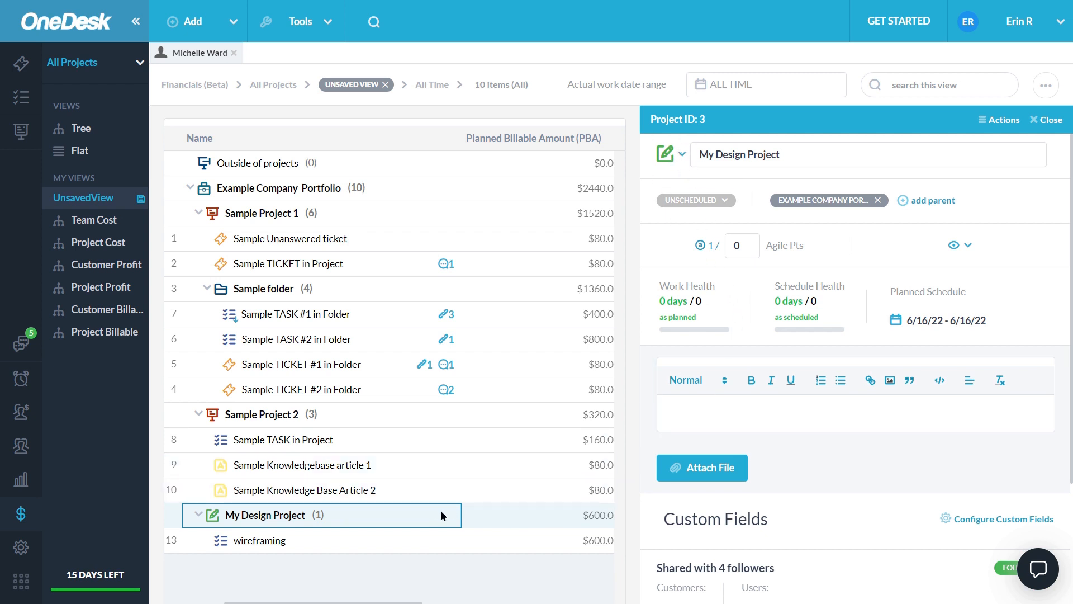
{"action": "left_click", "coordinate": [259, 540]}
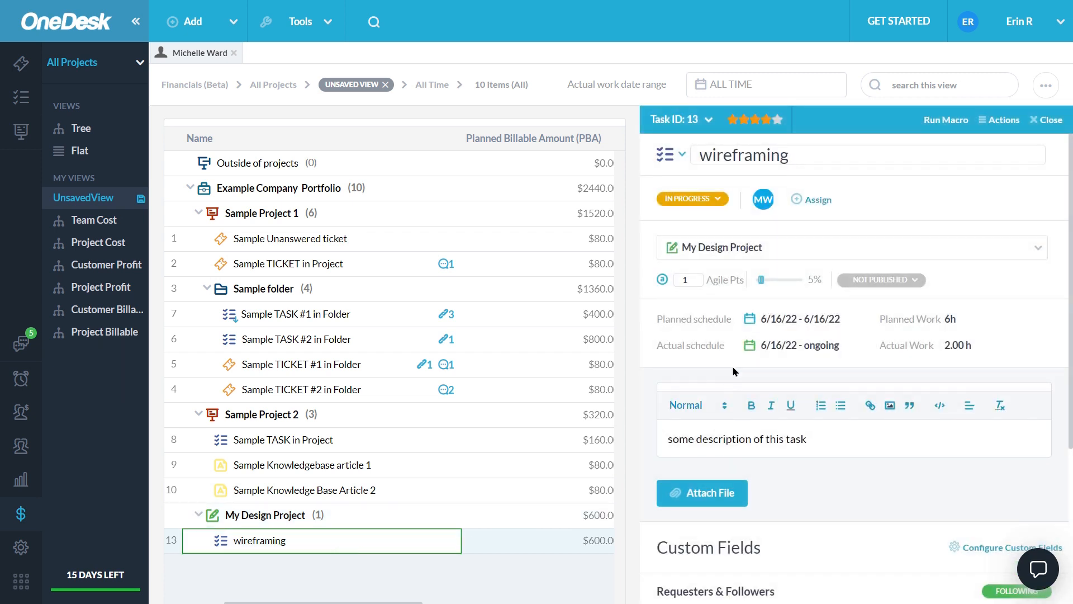
{"action": "mouse_move", "coordinate": [804, 229]}
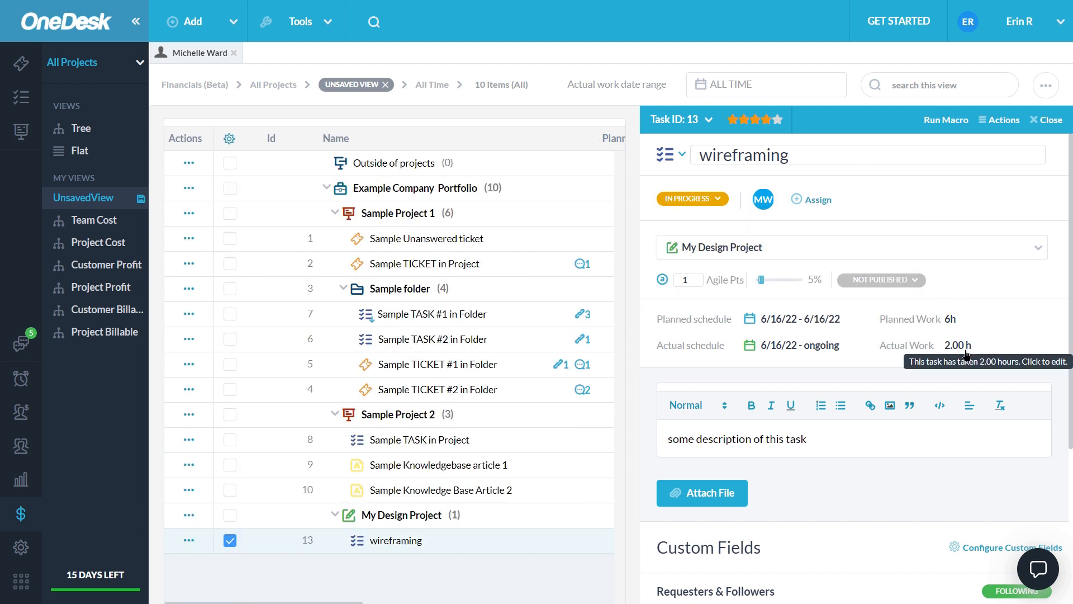
{"action": "mouse_move", "coordinate": [892, 348]}
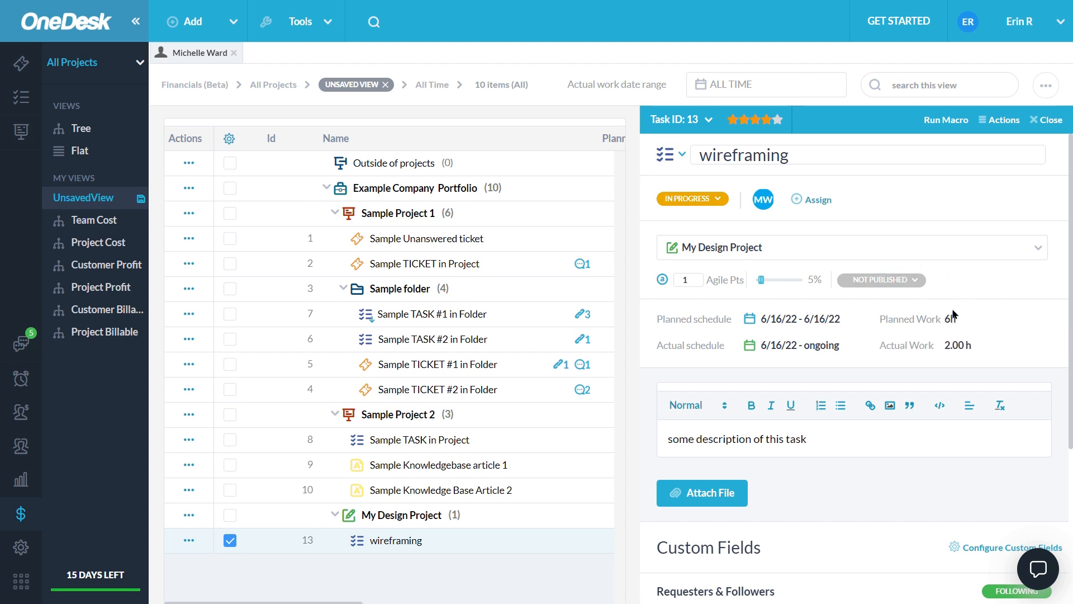
{"action": "mouse_move", "coordinate": [1052, 120]}
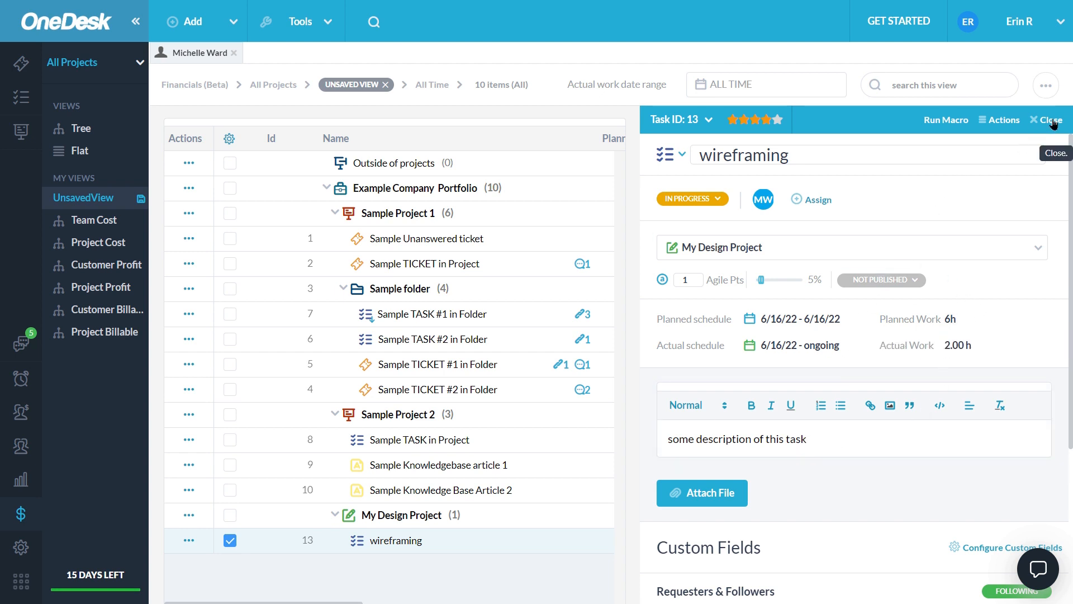
Step: Close the task details and review wireframing's $600 billable, $180 cost and $420 profit columns
{"action": "left_click", "coordinate": [1048, 120]}
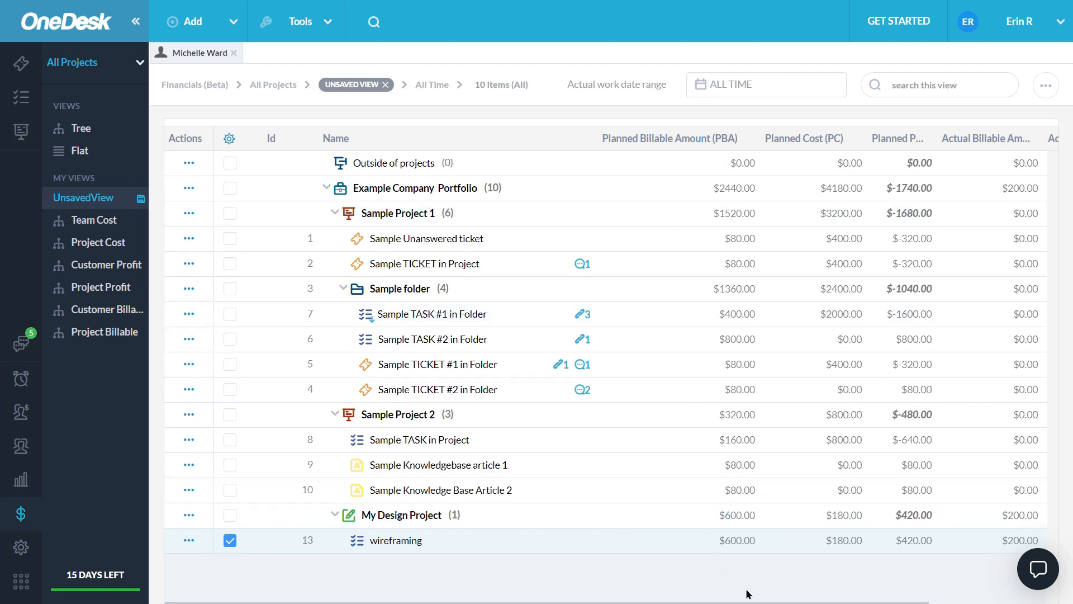
{"action": "scroll", "scroll_direction": "right", "scroll_amount": 3}
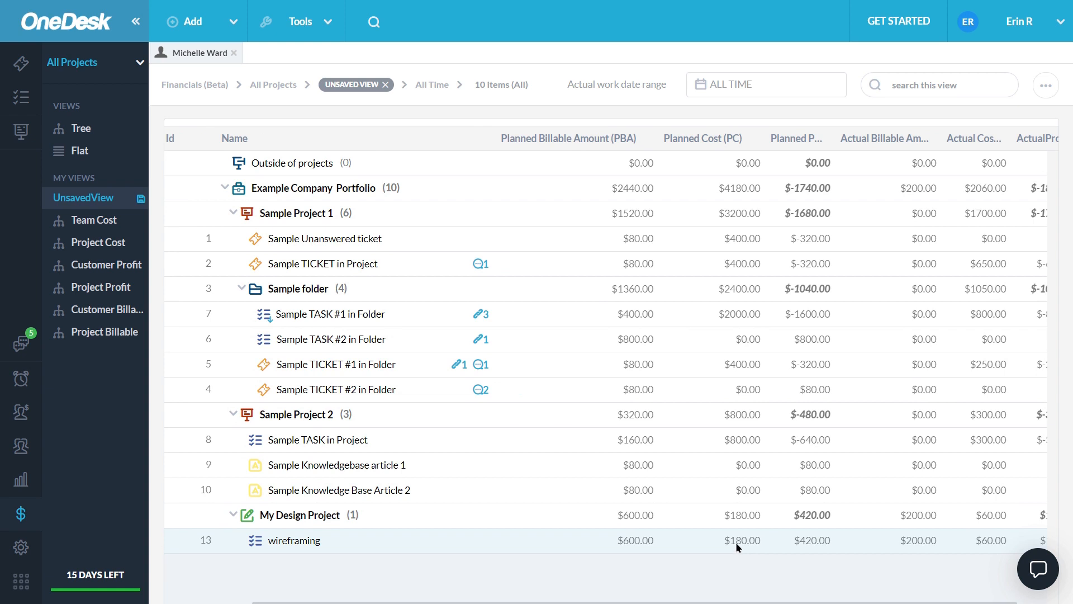
{"action": "mouse_move", "coordinate": [738, 183]}
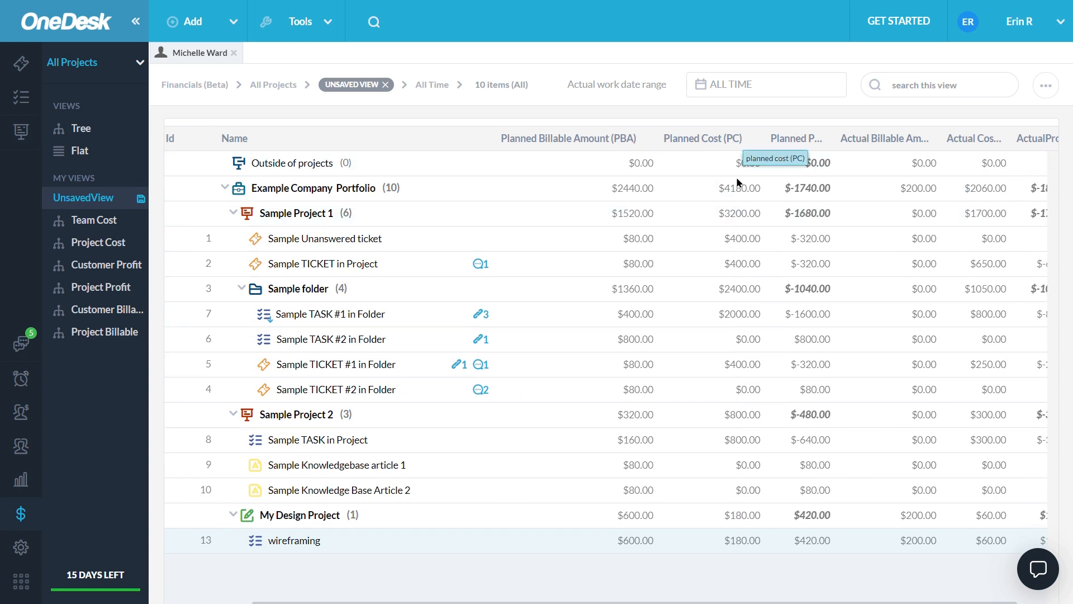
{"action": "mouse_move", "coordinate": [752, 547]}
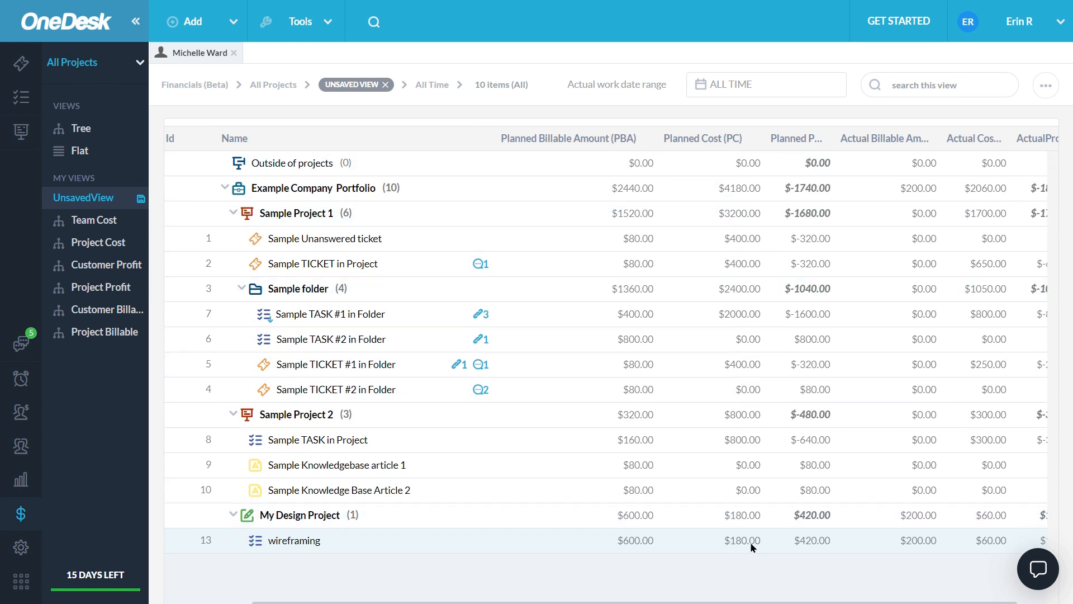
{"action": "mouse_move", "coordinate": [757, 562]}
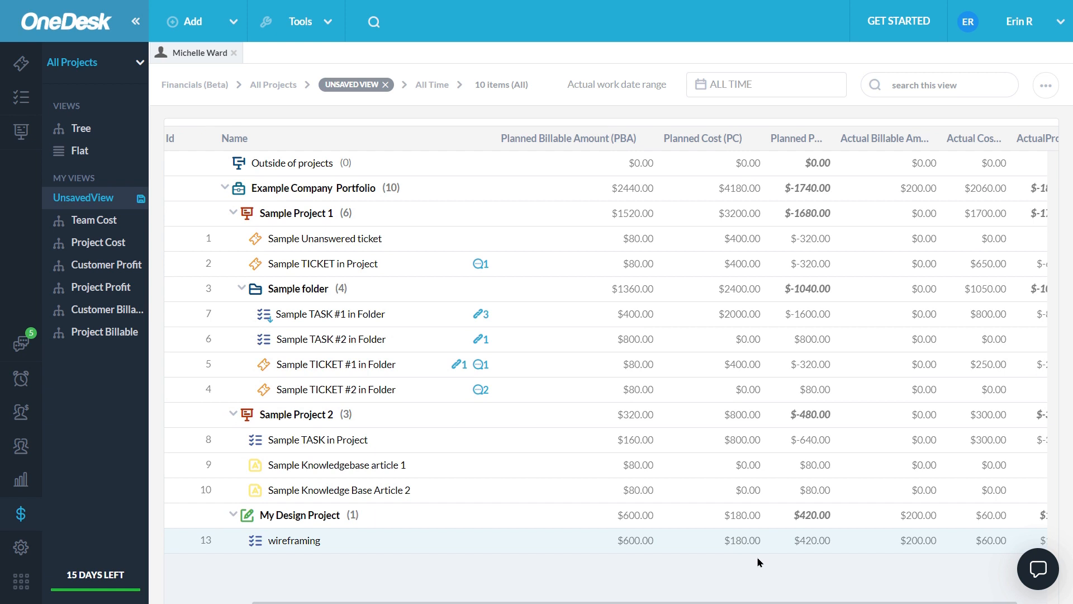
{"action": "mouse_move", "coordinate": [629, 552]}
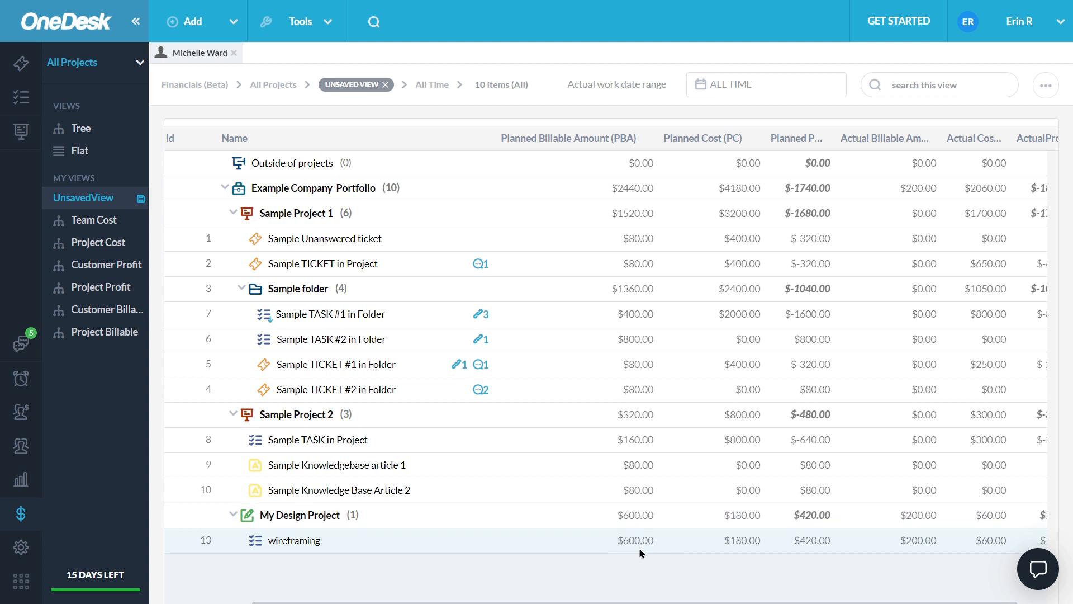
{"action": "mouse_move", "coordinate": [630, 532]}
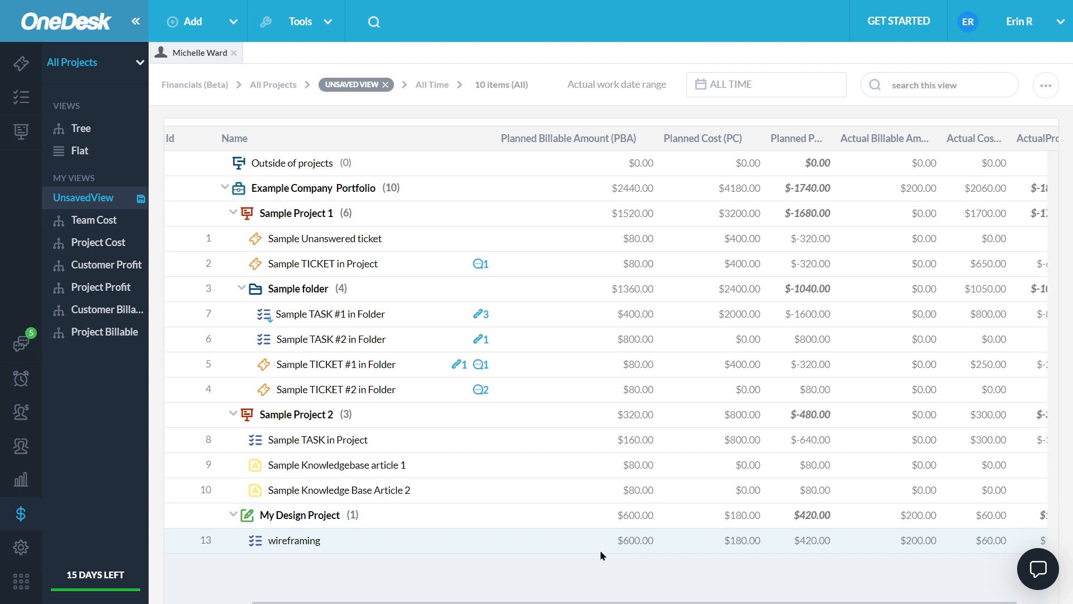
{"action": "mouse_move", "coordinate": [583, 443]}
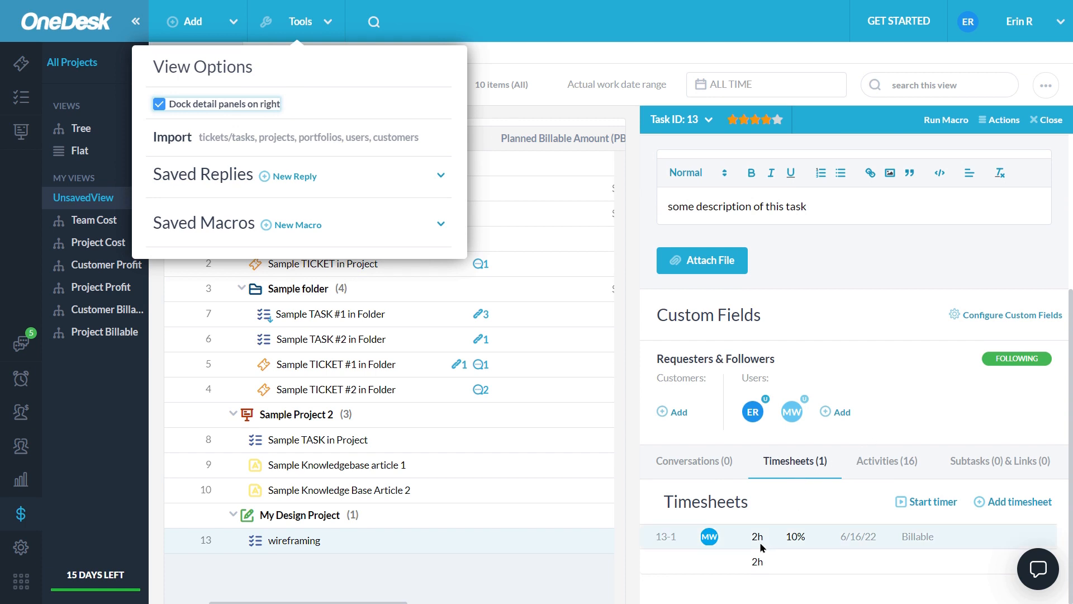
{"action": "mouse_move", "coordinate": [726, 537]}
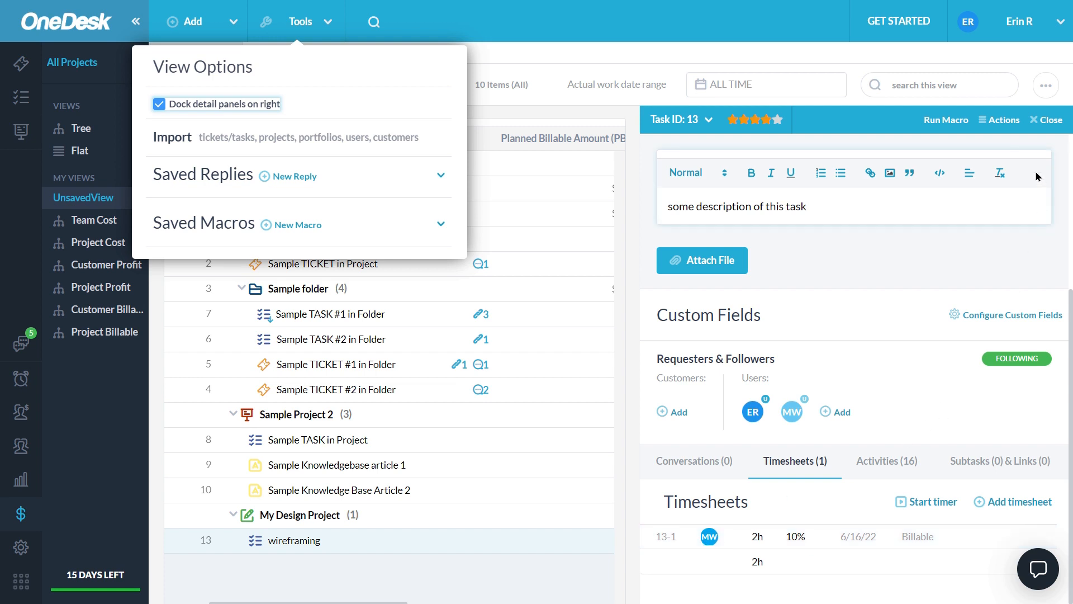
{"action": "mouse_move", "coordinate": [1046, 129]}
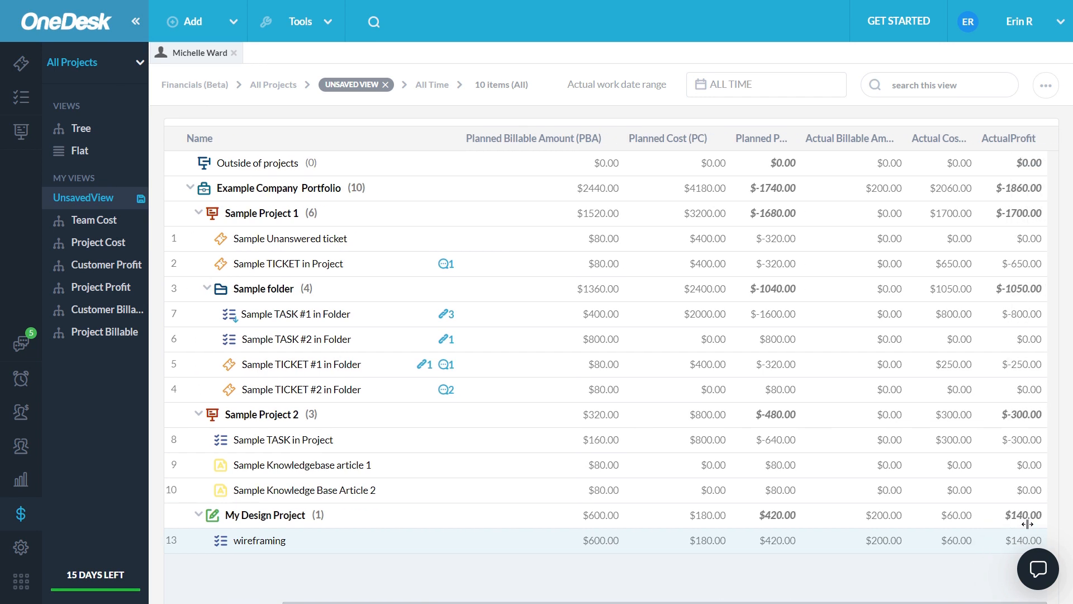
{"action": "mouse_move", "coordinate": [920, 521]}
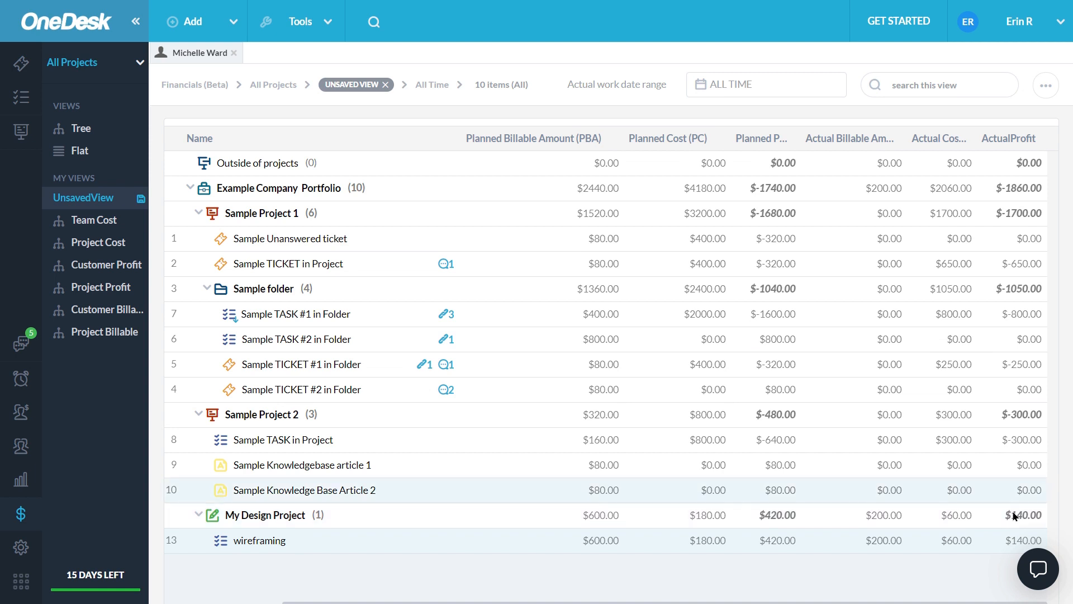
{"action": "mouse_move", "coordinate": [854, 570]}
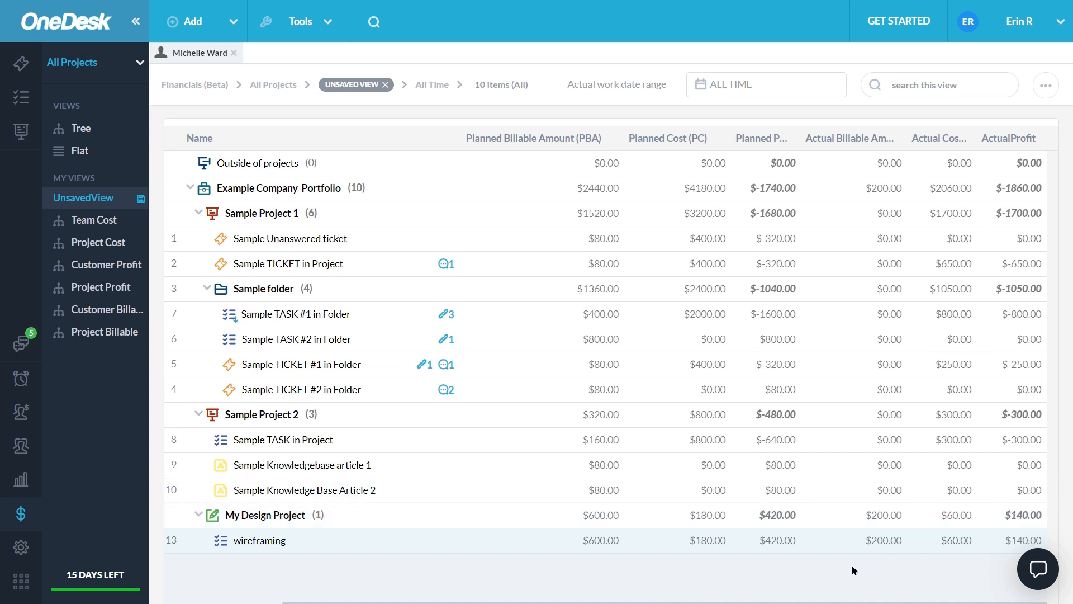